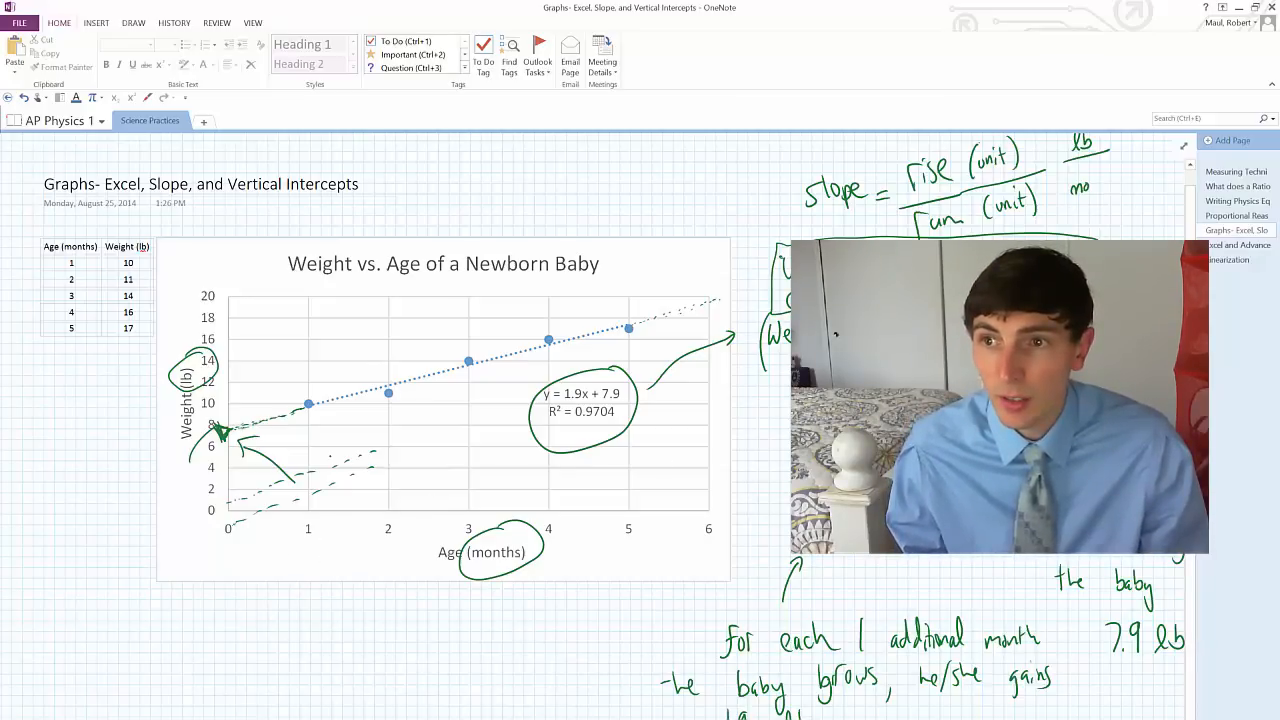
- Write a green-ink fraction beside the Age/Weight table on the OneNote page
click(1240, 244)
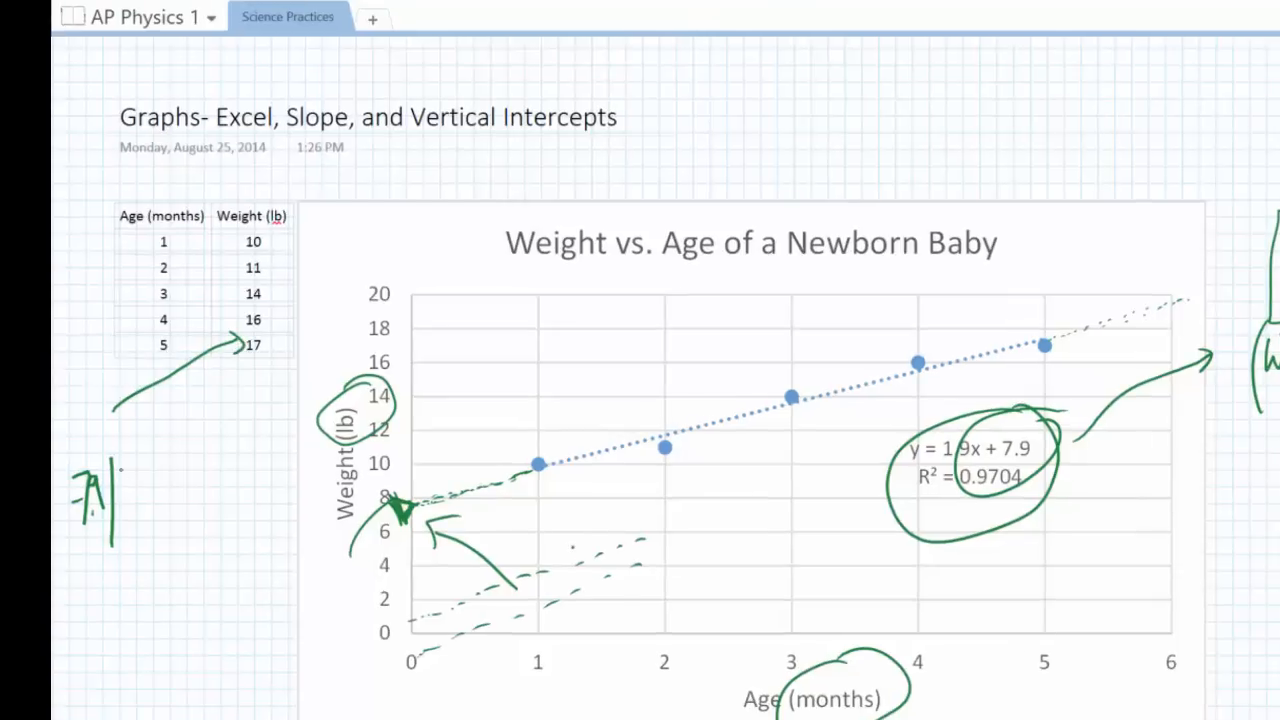
drag(140, 470, 176, 510)
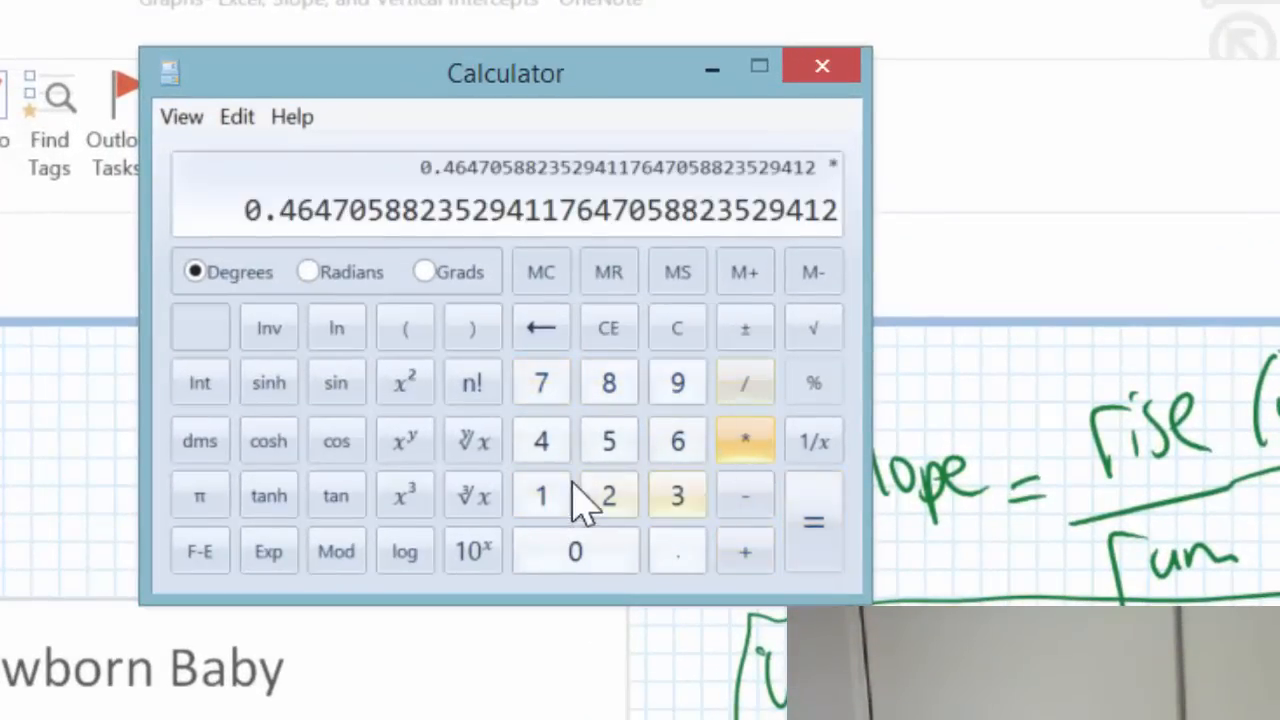
- Compute the ratio in Calculator, giving about 0.4647
click(812, 520)
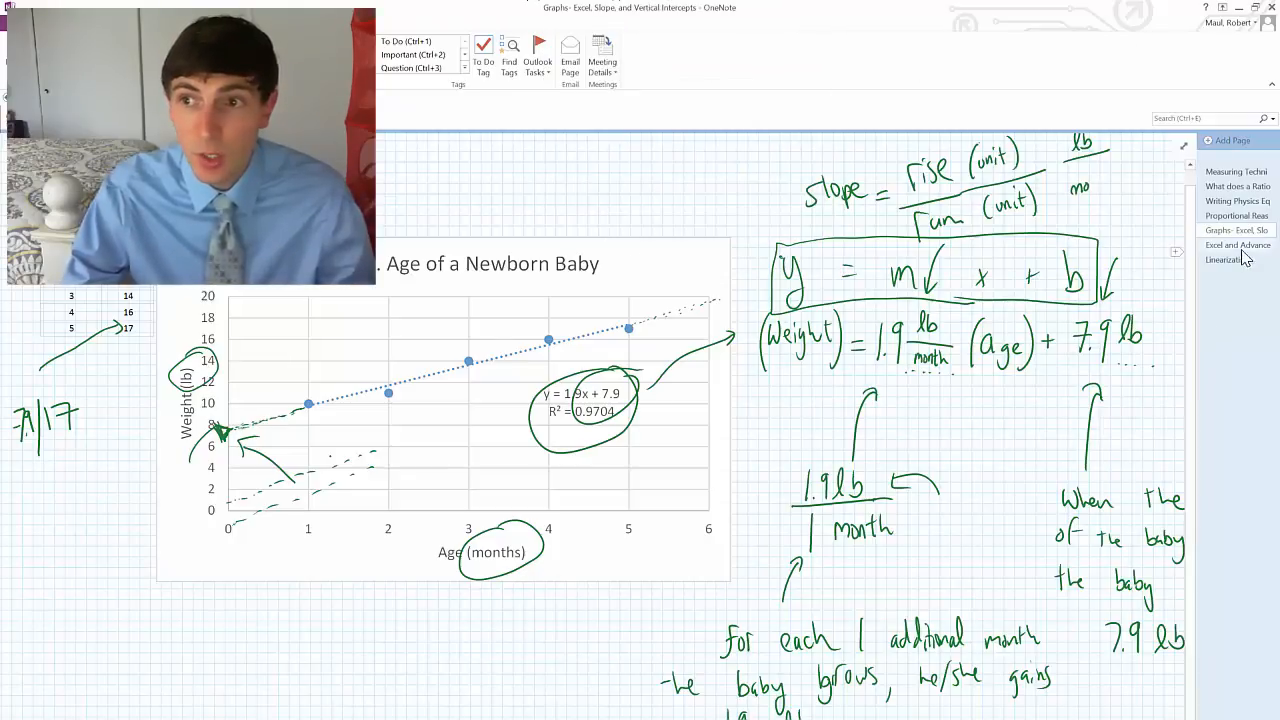
- Insert a scatter chart of the Inverse data columns in the Excel workbook
click(1238, 244)
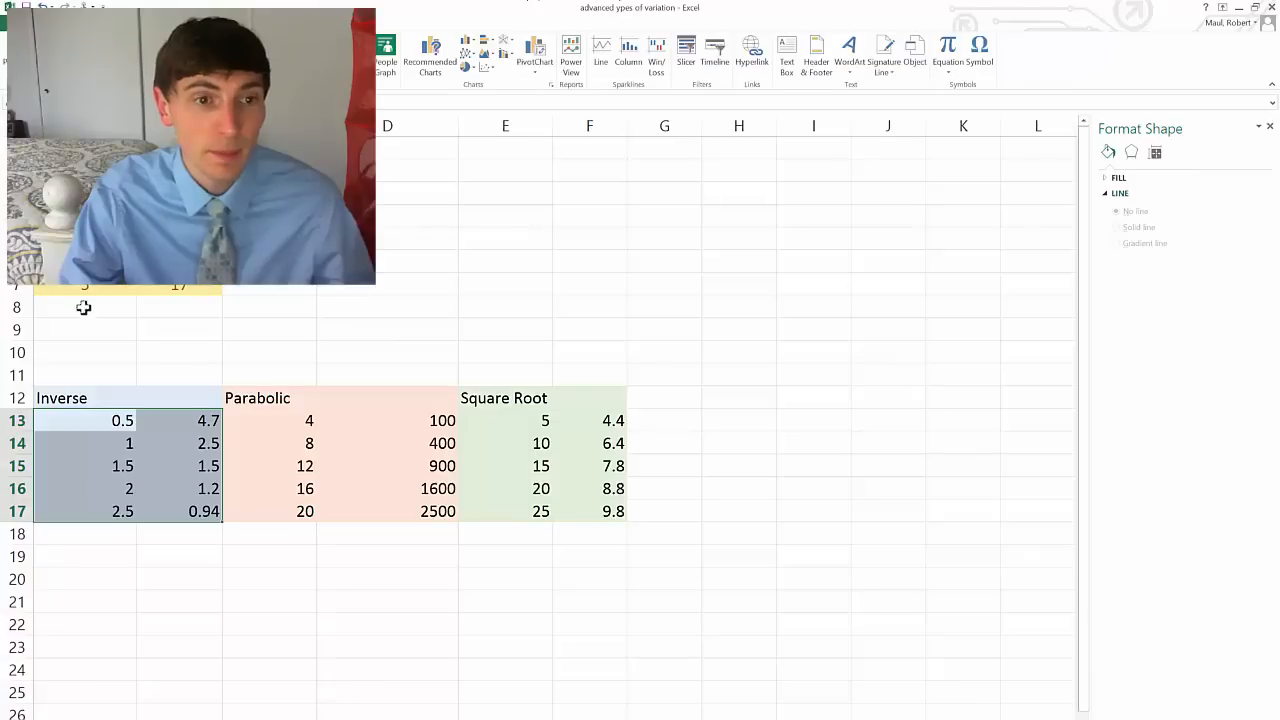
click(488, 48)
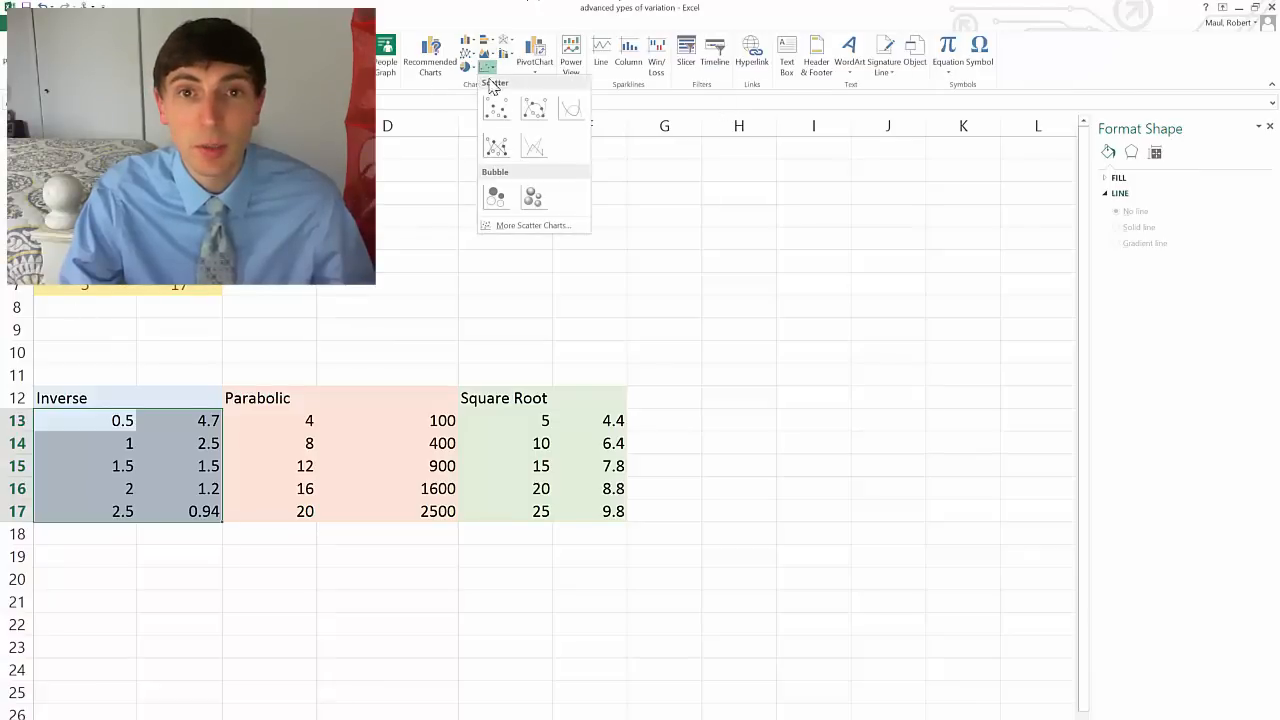
click(496, 108)
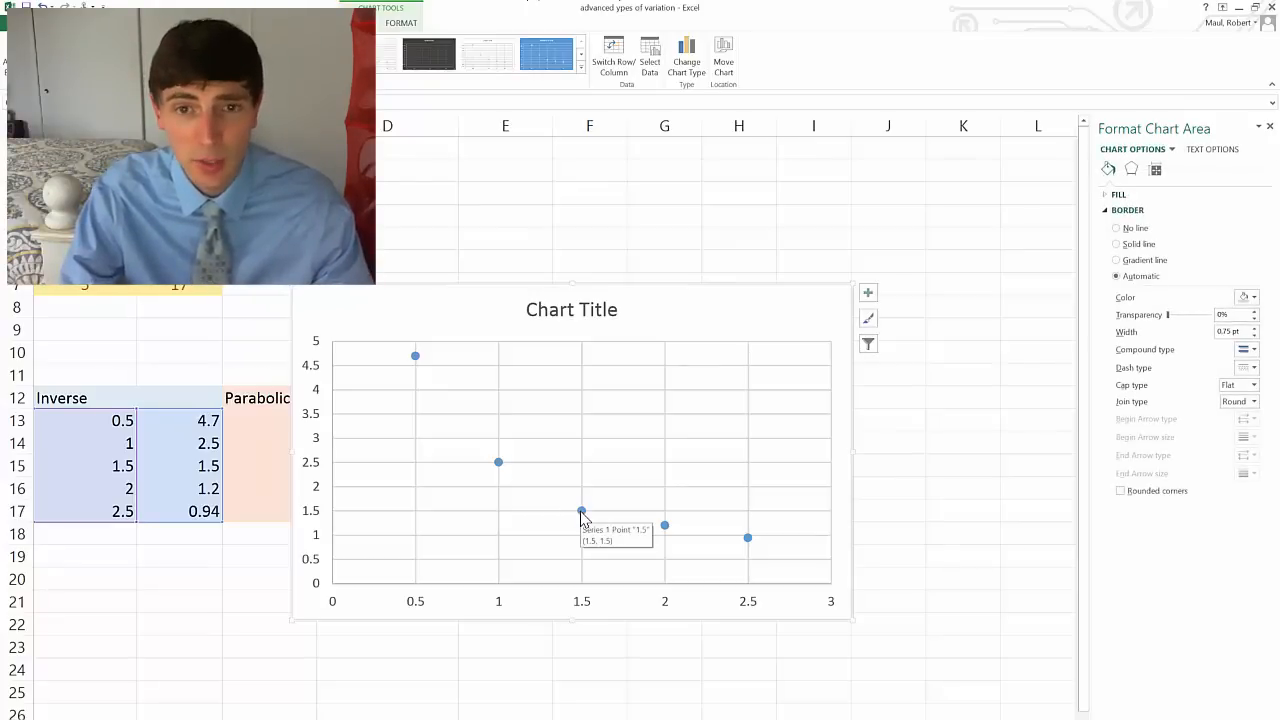
- Add a trendline showing its equation and R² and move the label to the upper right
right_click(580, 510)
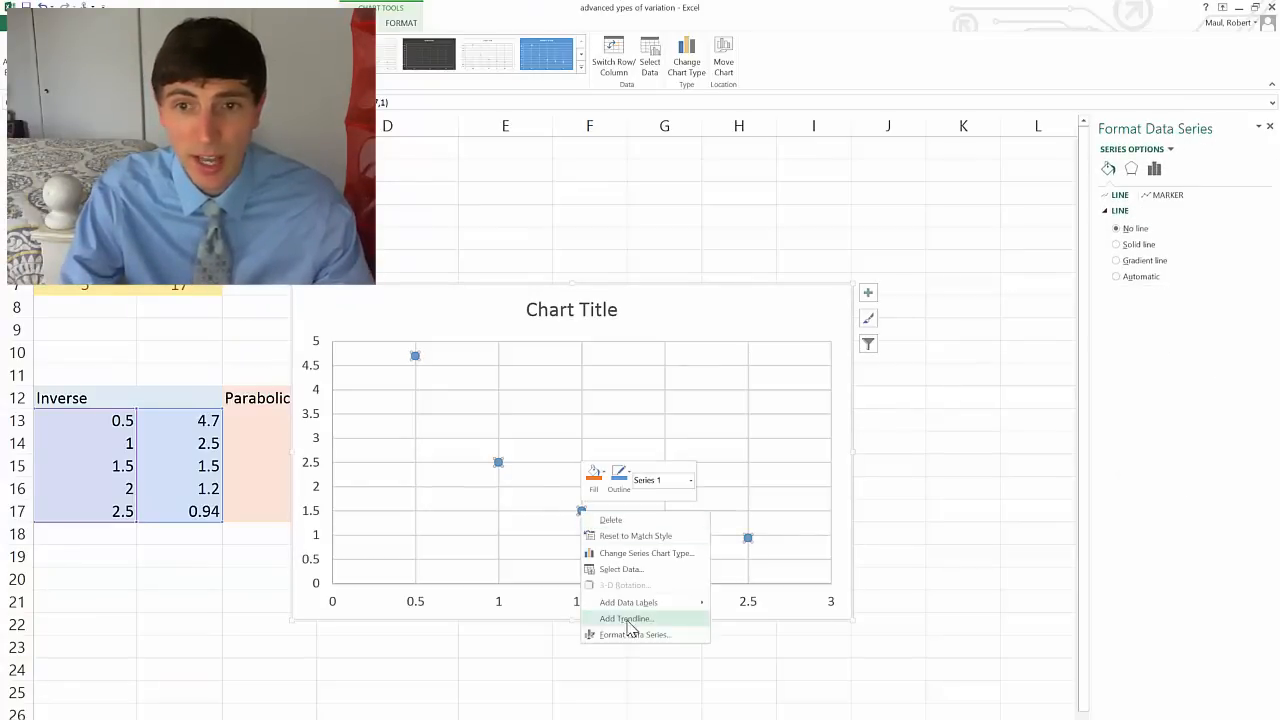
click(624, 618)
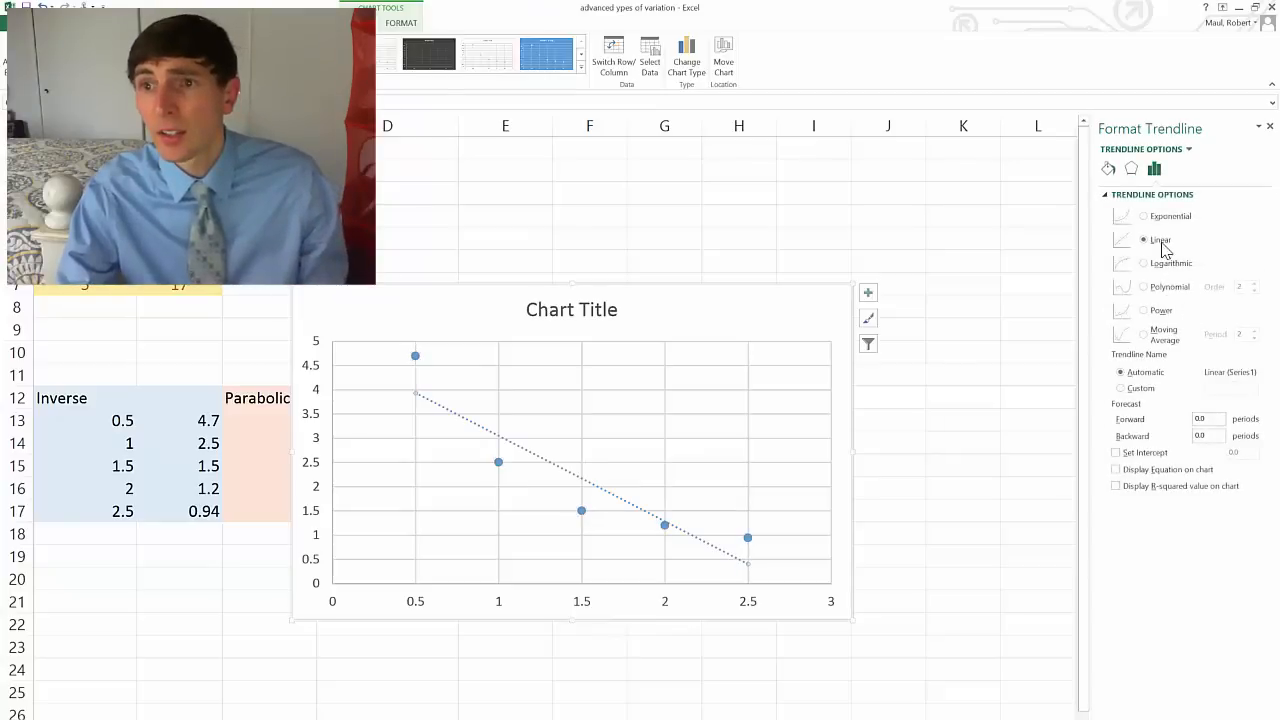
click(1116, 468)
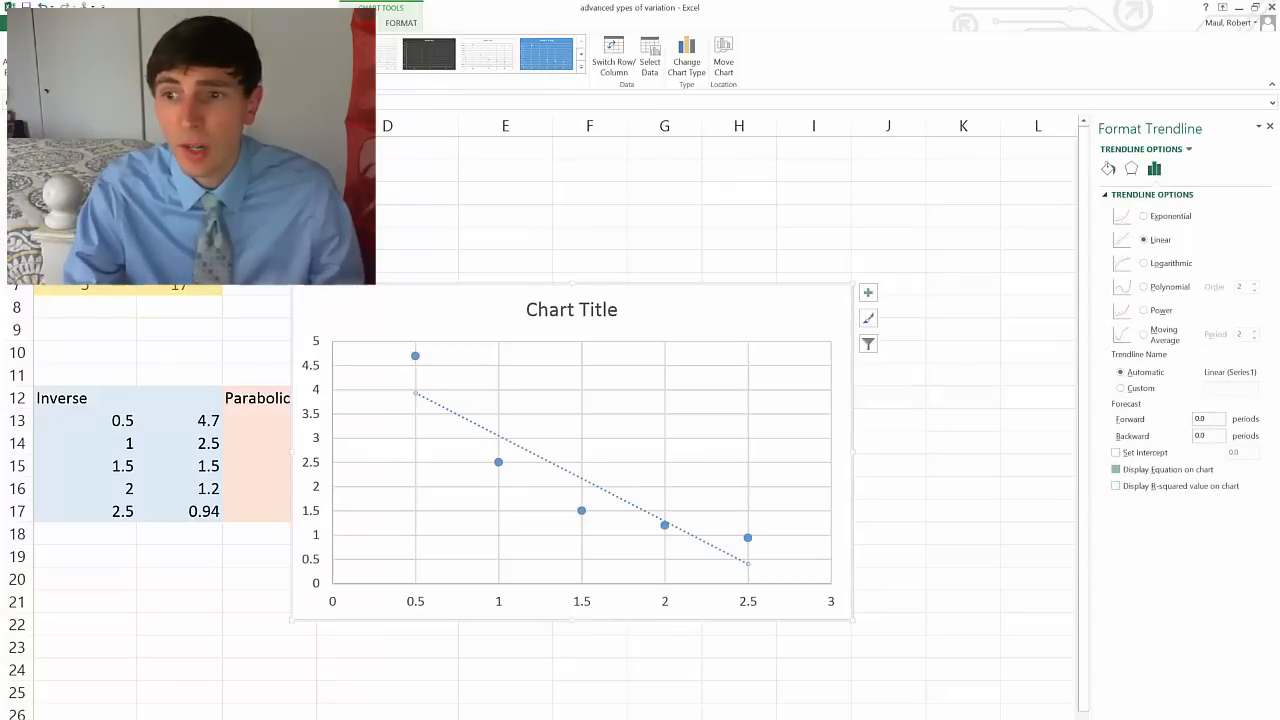
click(1116, 486)
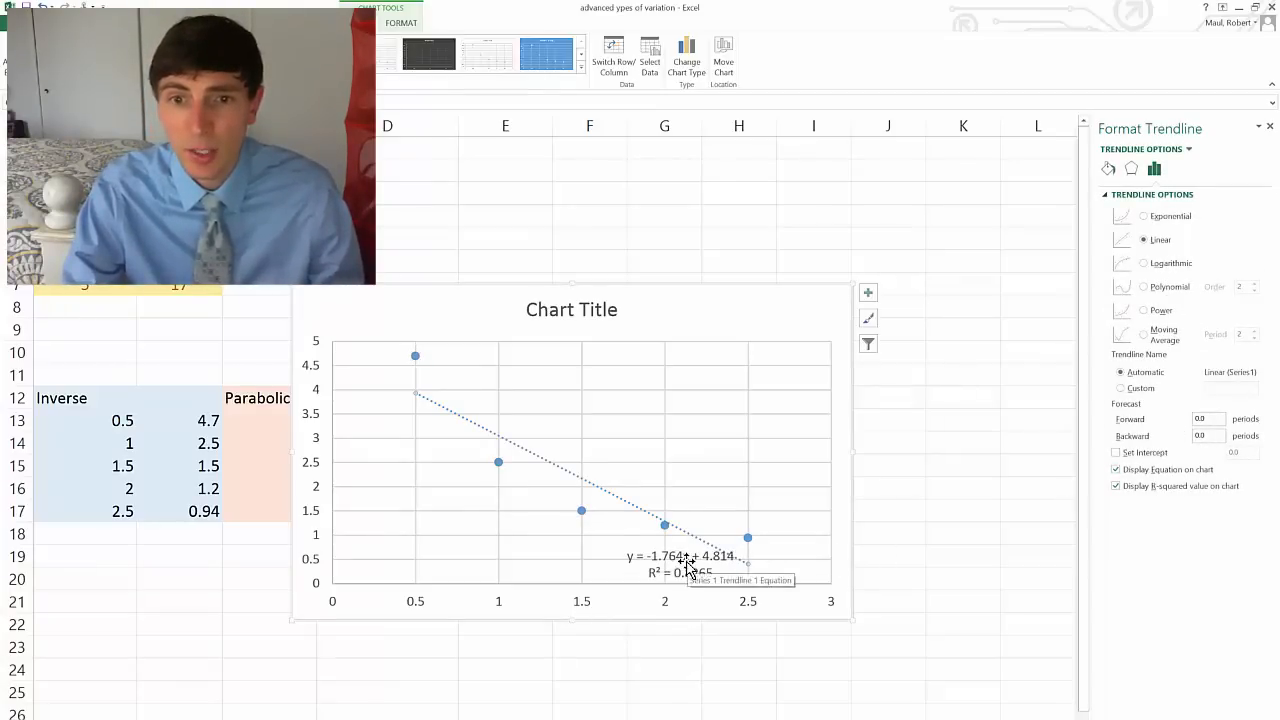
drag(696, 564, 696, 412)
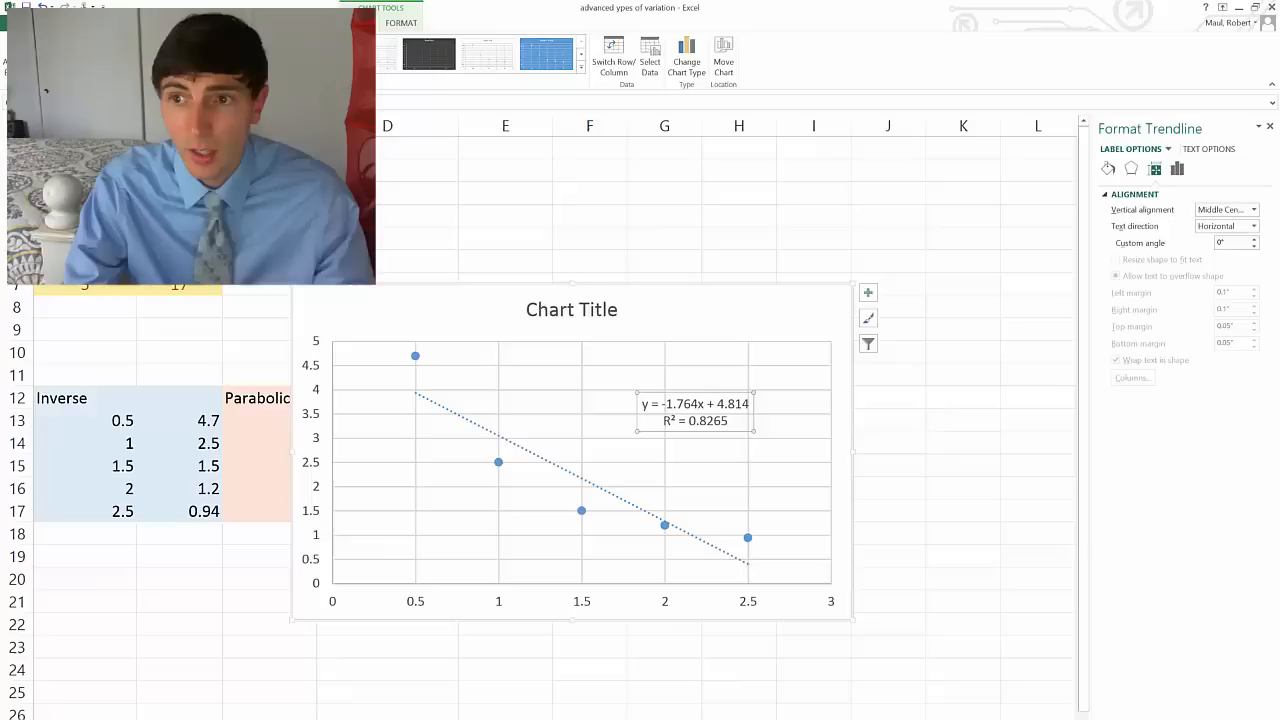
- Change the trendline to a power fit, y = 2.3738x^-1.008 with R² = 0.9965
click(1154, 168)
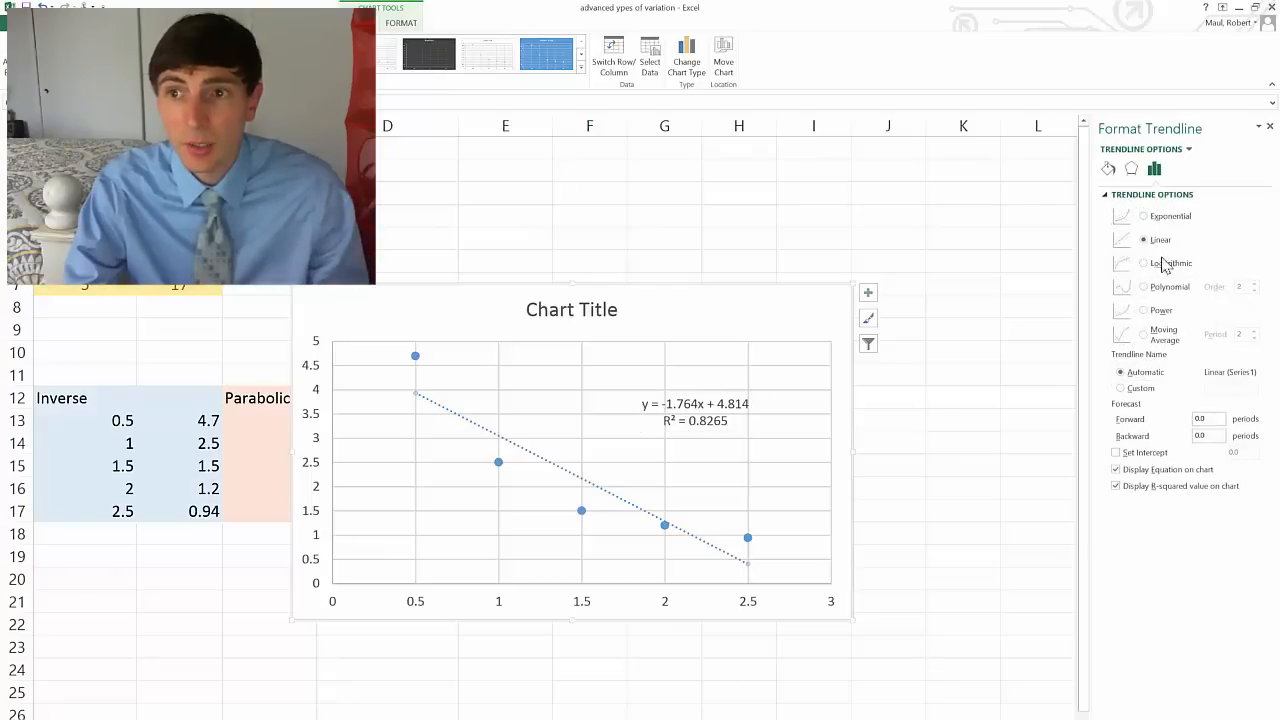
click(1144, 286)
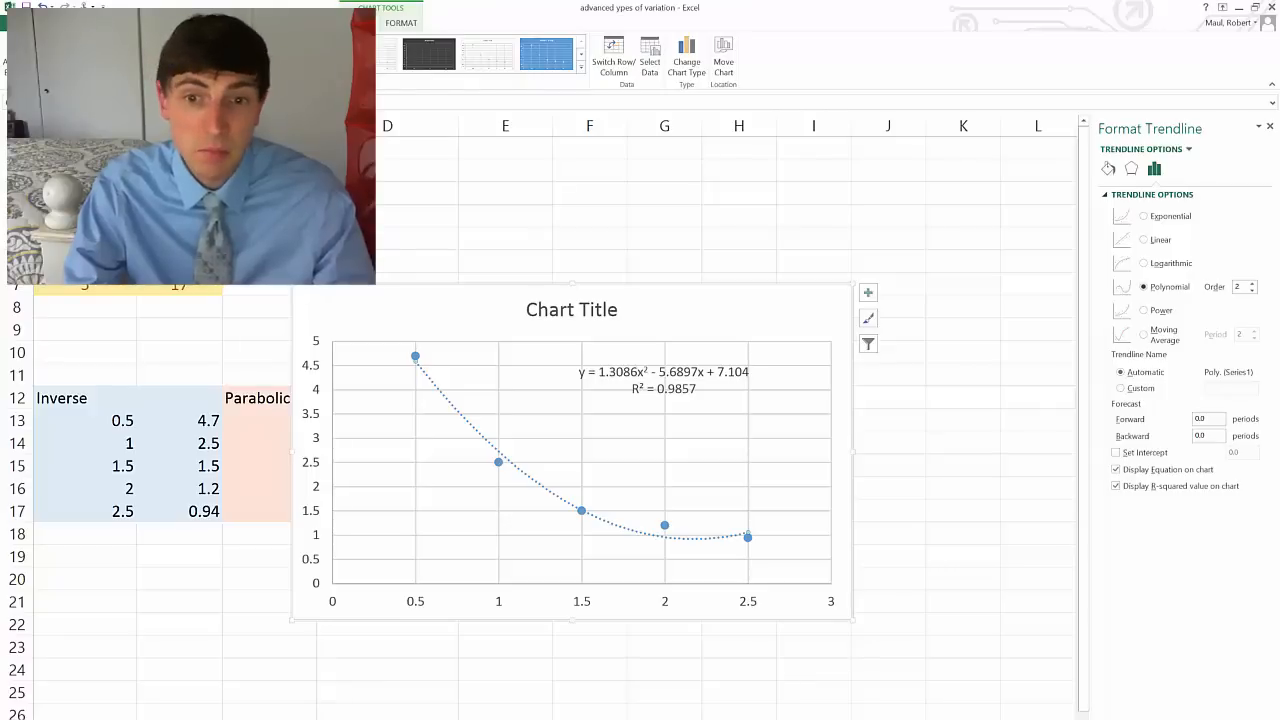
mouse_move(1164, 318)
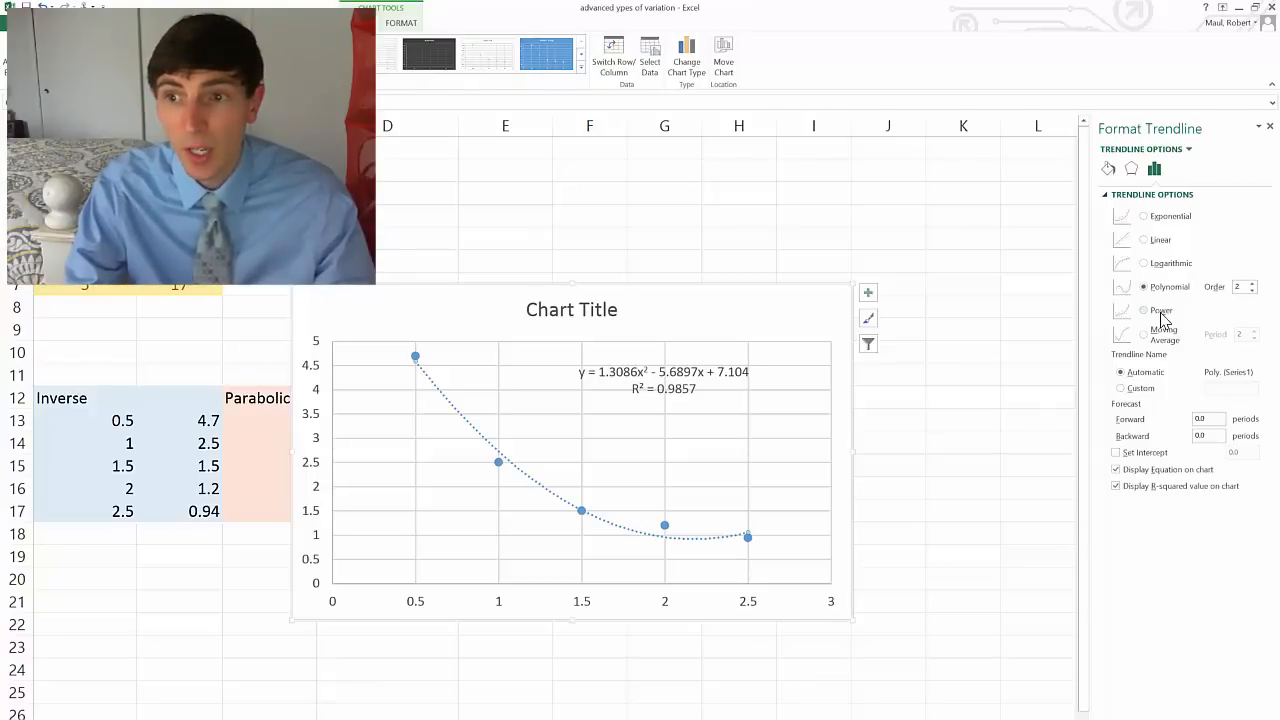
click(1144, 310)
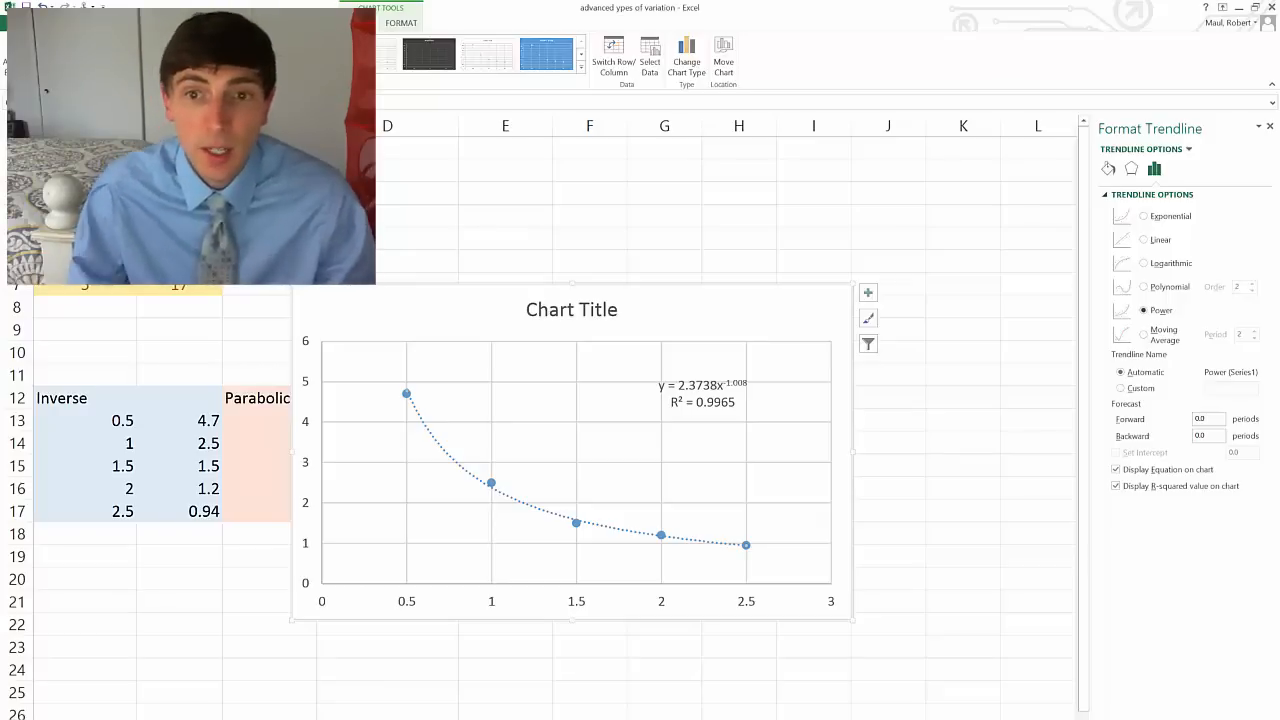
mouse_move(730, 388)
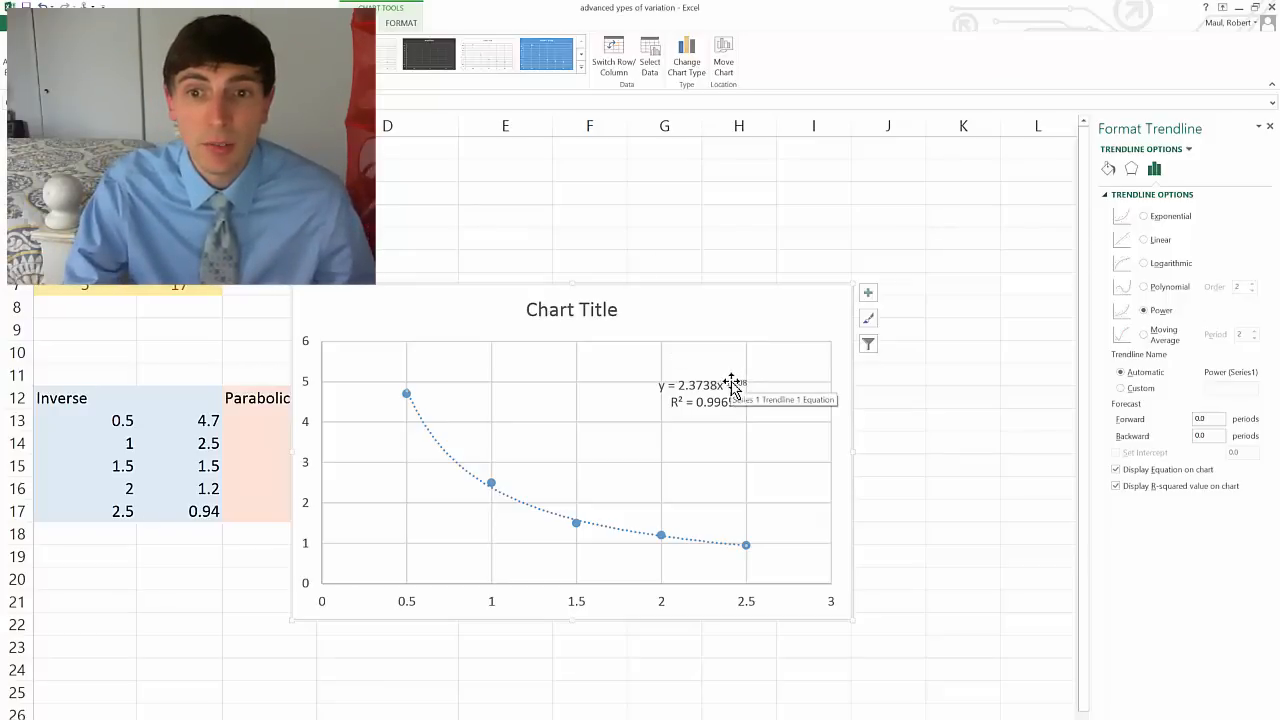
- Write x^-1.008 and x^-1 in ink on the advanced graphing page
click(692, 390)
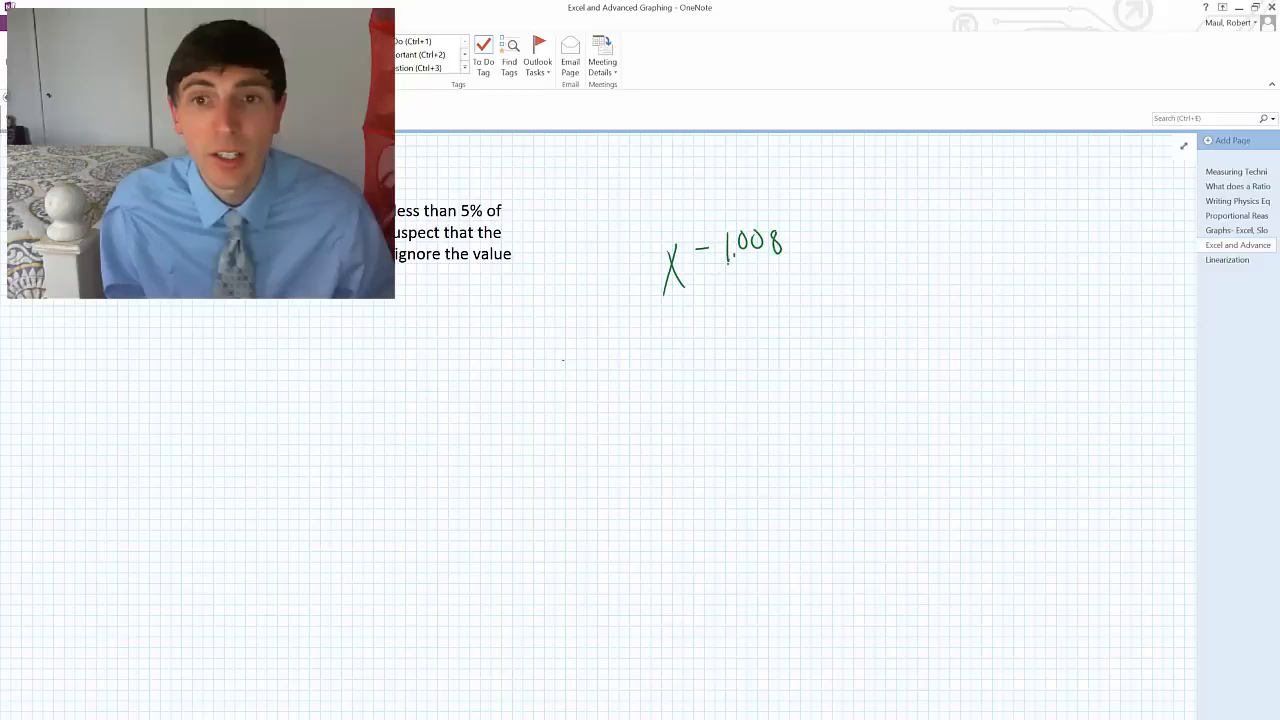
drag(656, 350, 678, 384)
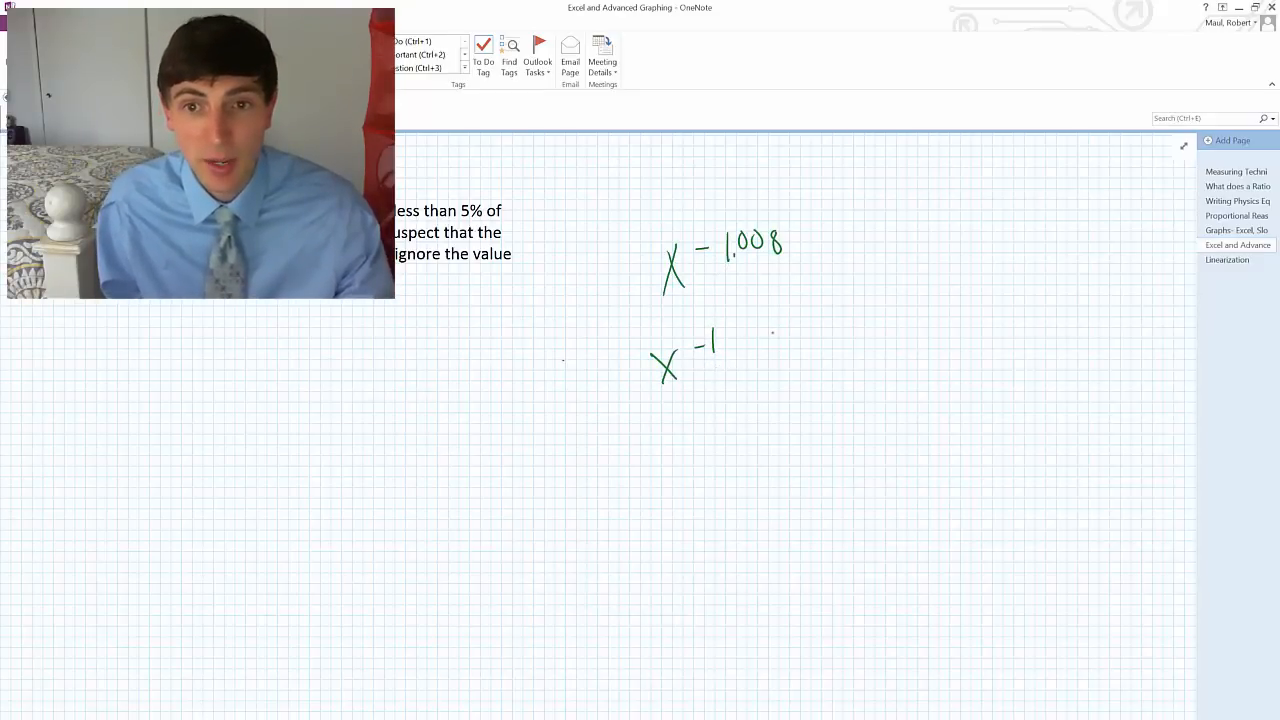
drag(770, 350, 816, 356)
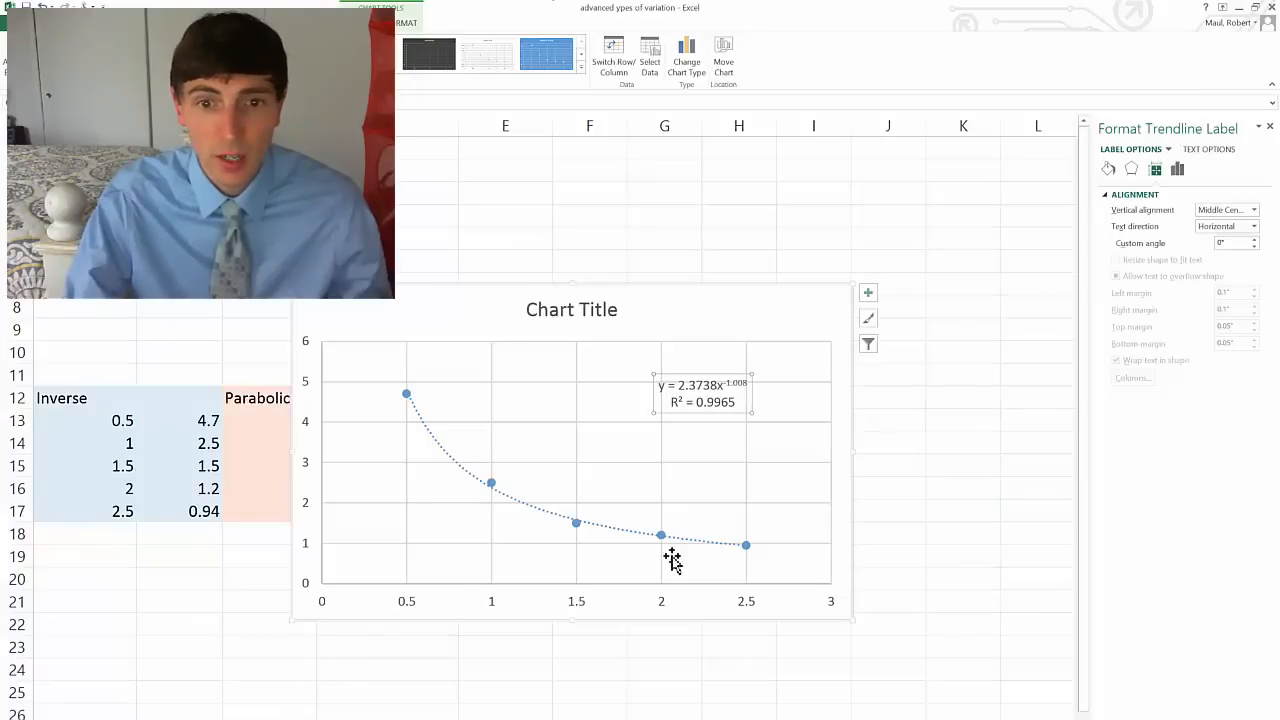
mouse_move(432, 414)
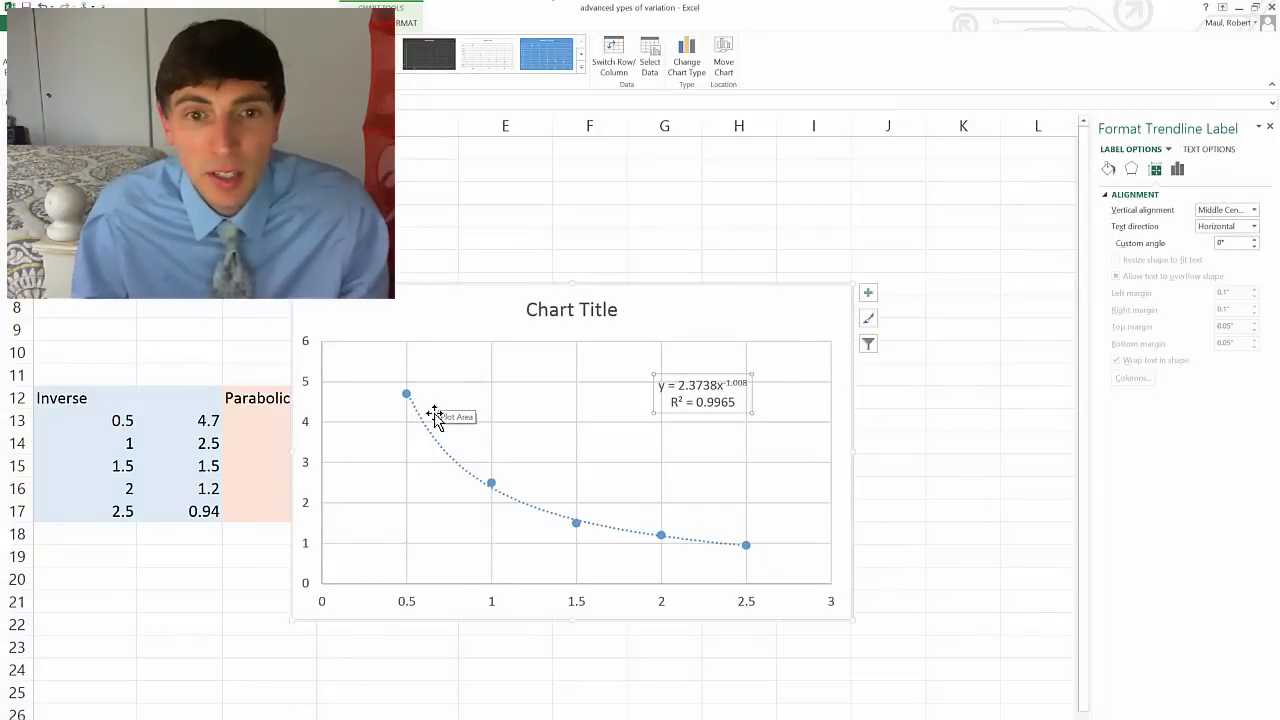
mouse_move(338, 402)
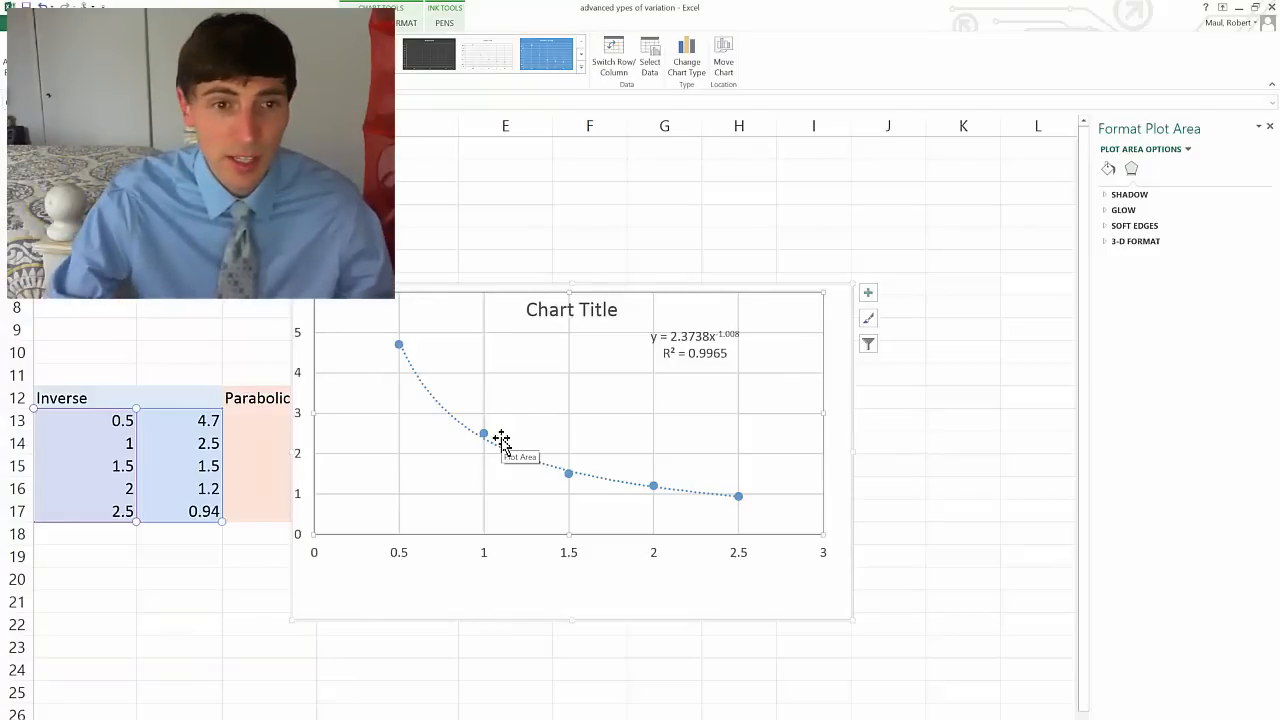
mouse_move(670, 436)
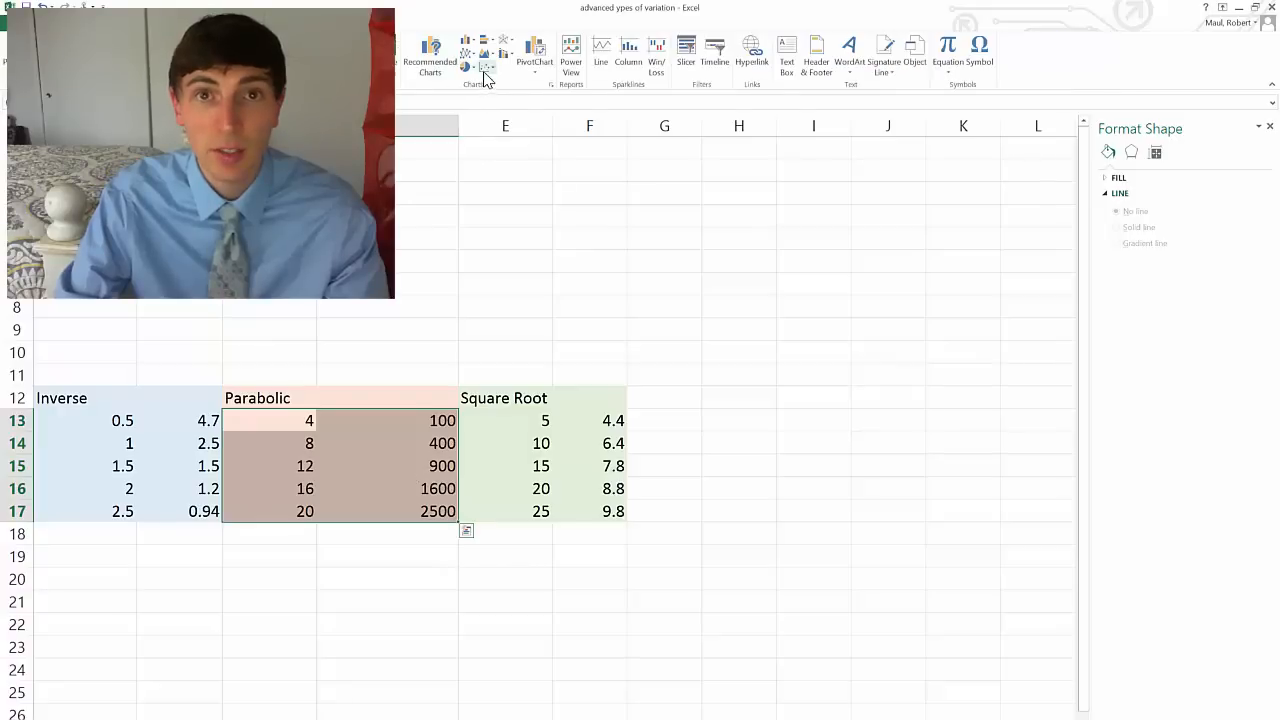
- Insert a scatter chart of the Parabolic data and add a trendline to its series
click(488, 68)
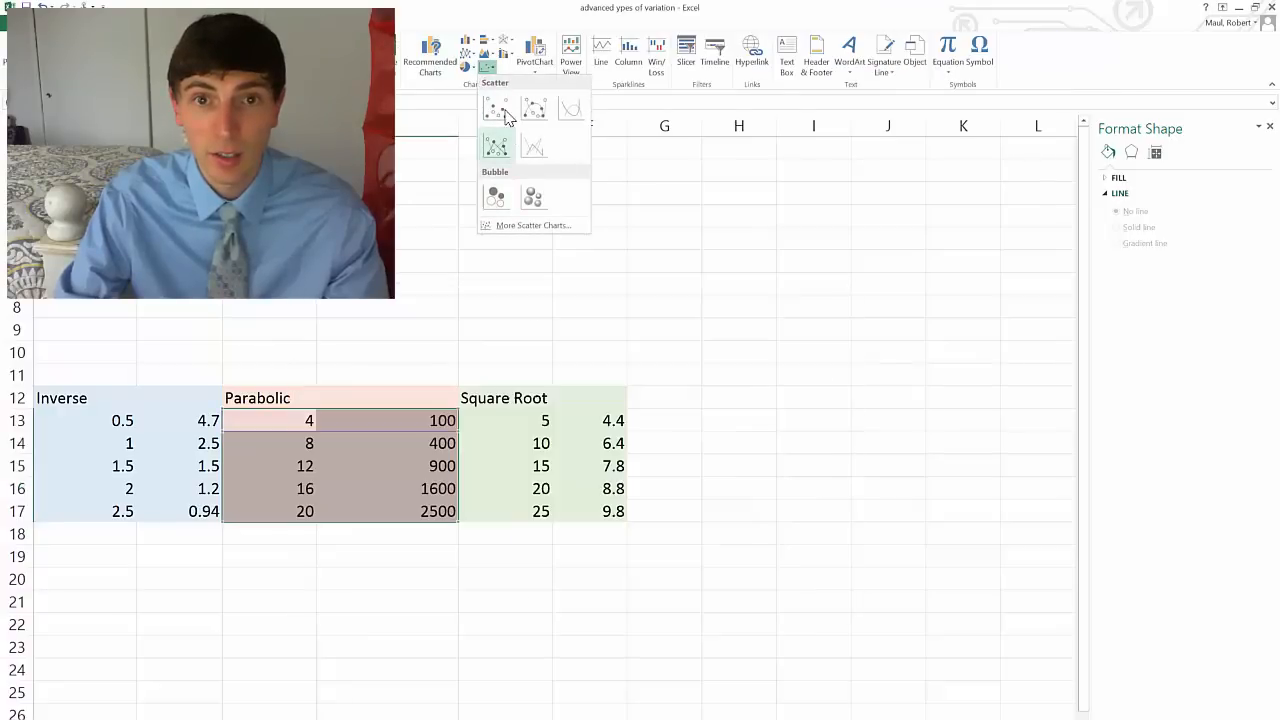
click(496, 108)
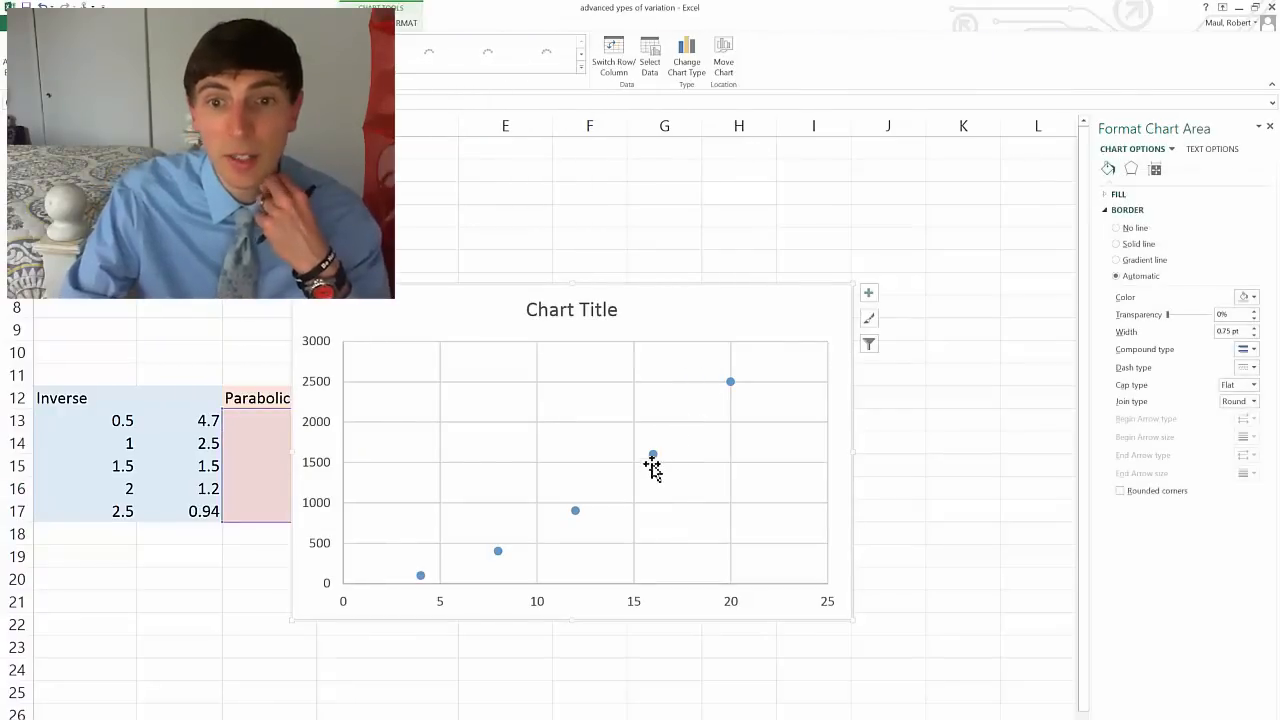
click(652, 454)
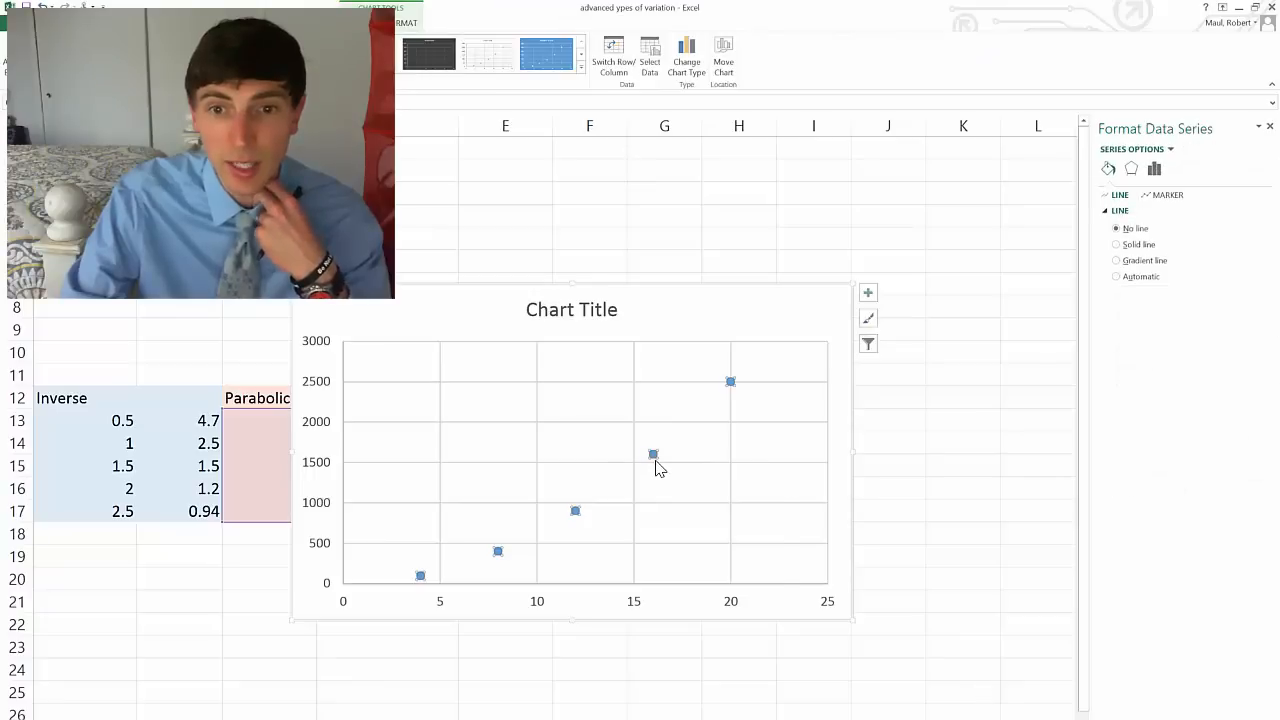
right_click(652, 452)
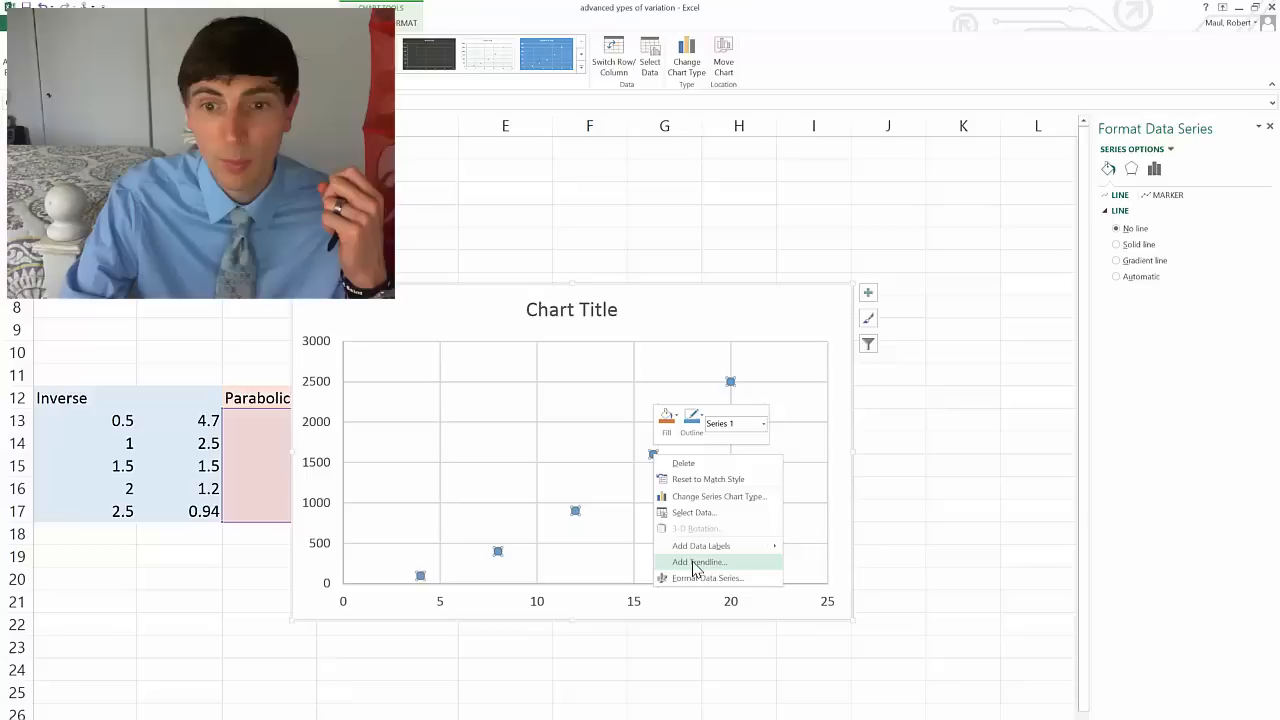
click(698, 560)
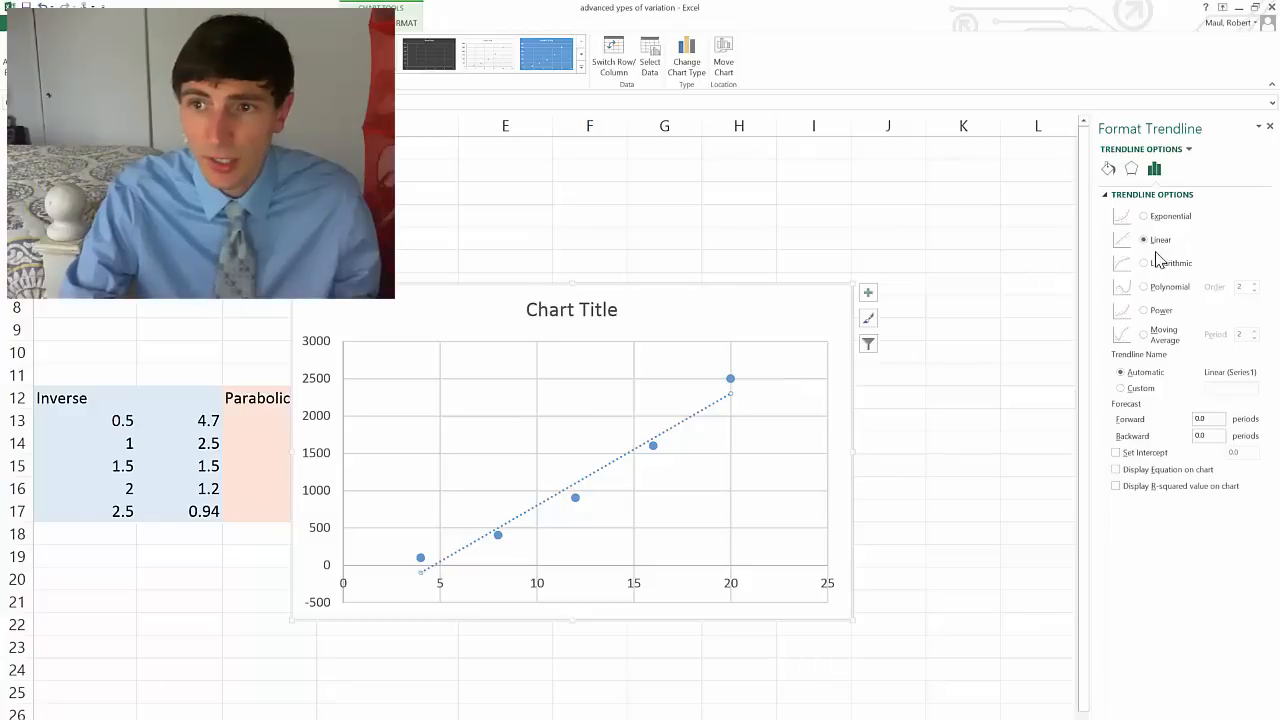
- Try polynomial and power fits, show the equation, and settle on a polynomial trendline with R² = 1
click(1144, 288)
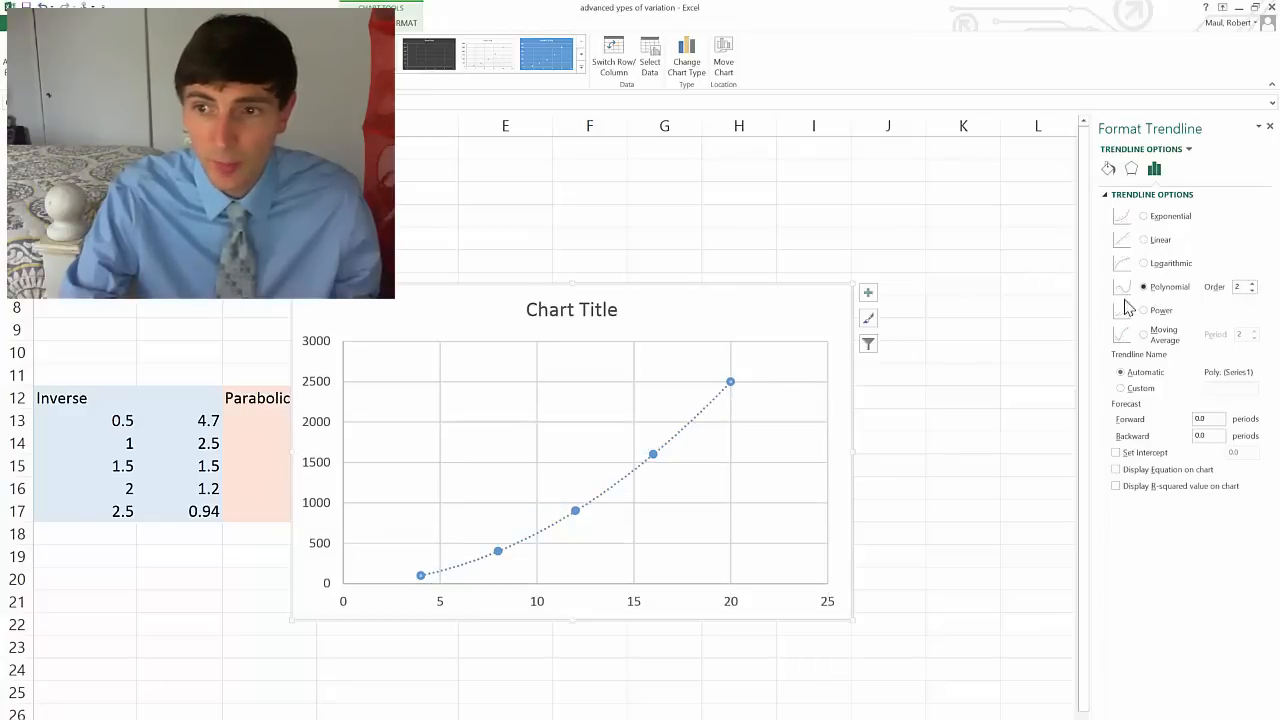
click(1116, 486)
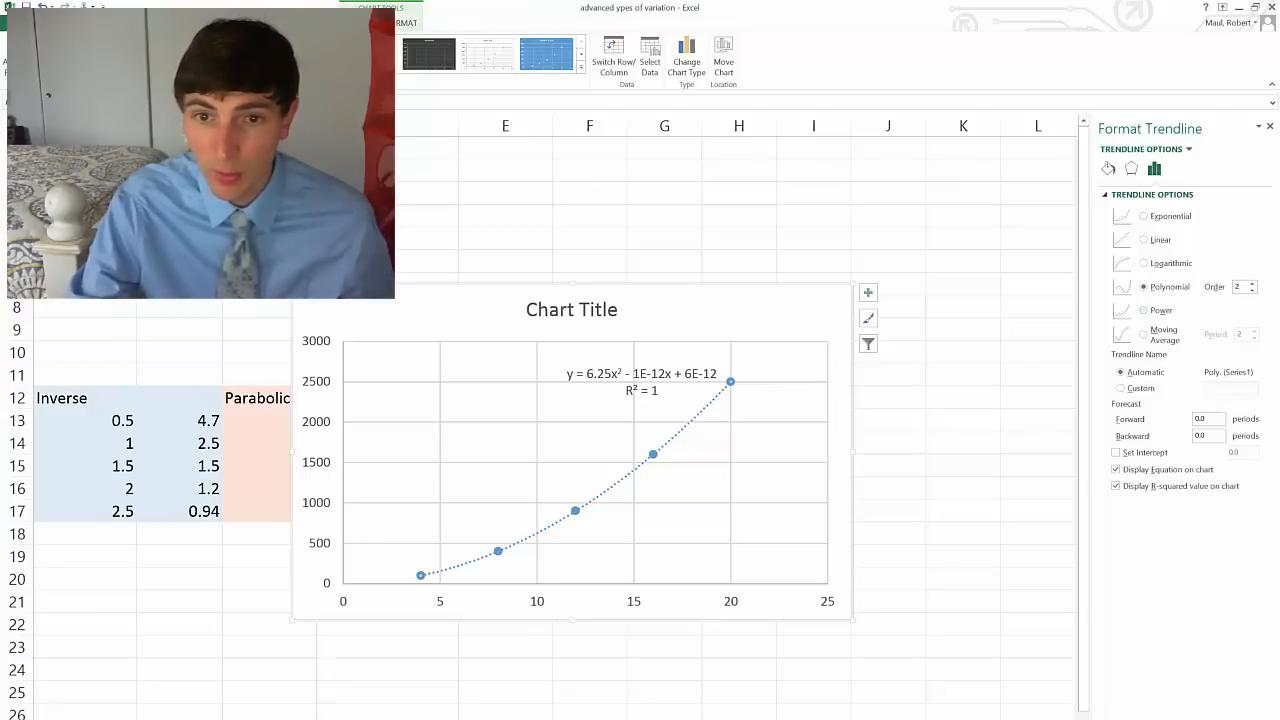
click(1144, 310)
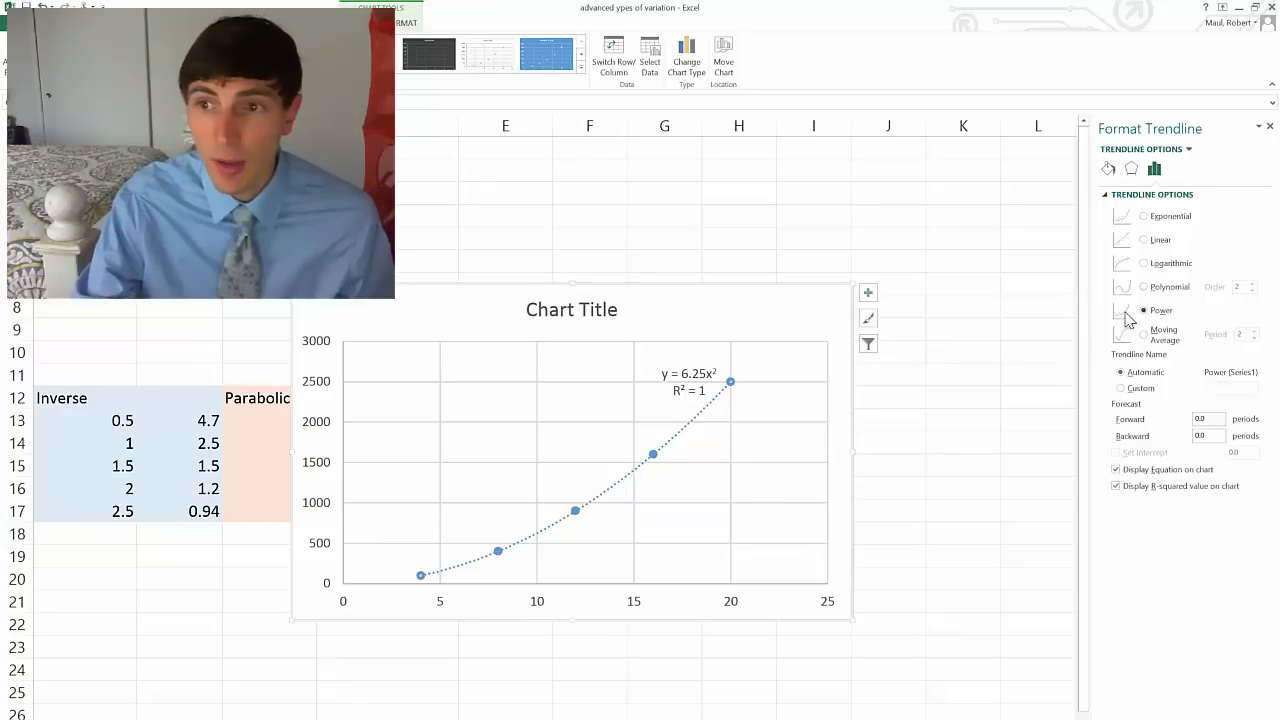
click(676, 384)
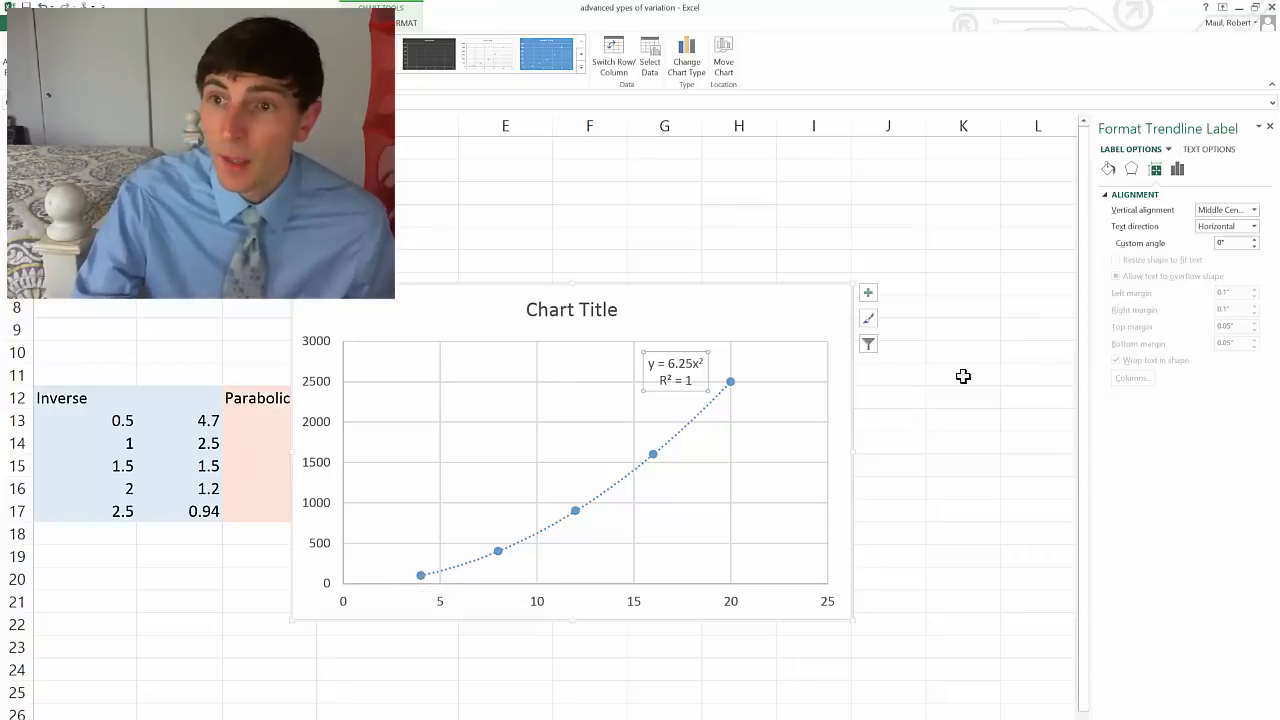
click(1168, 148)
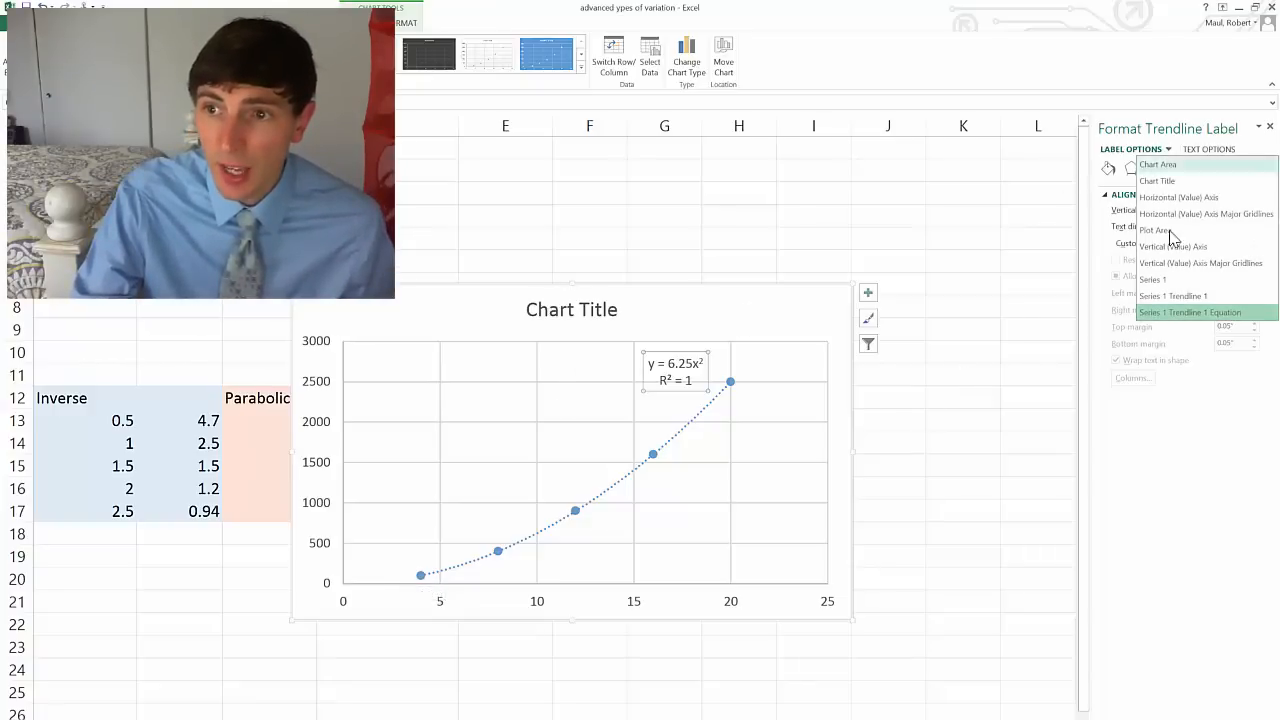
mouse_move(1190, 312)
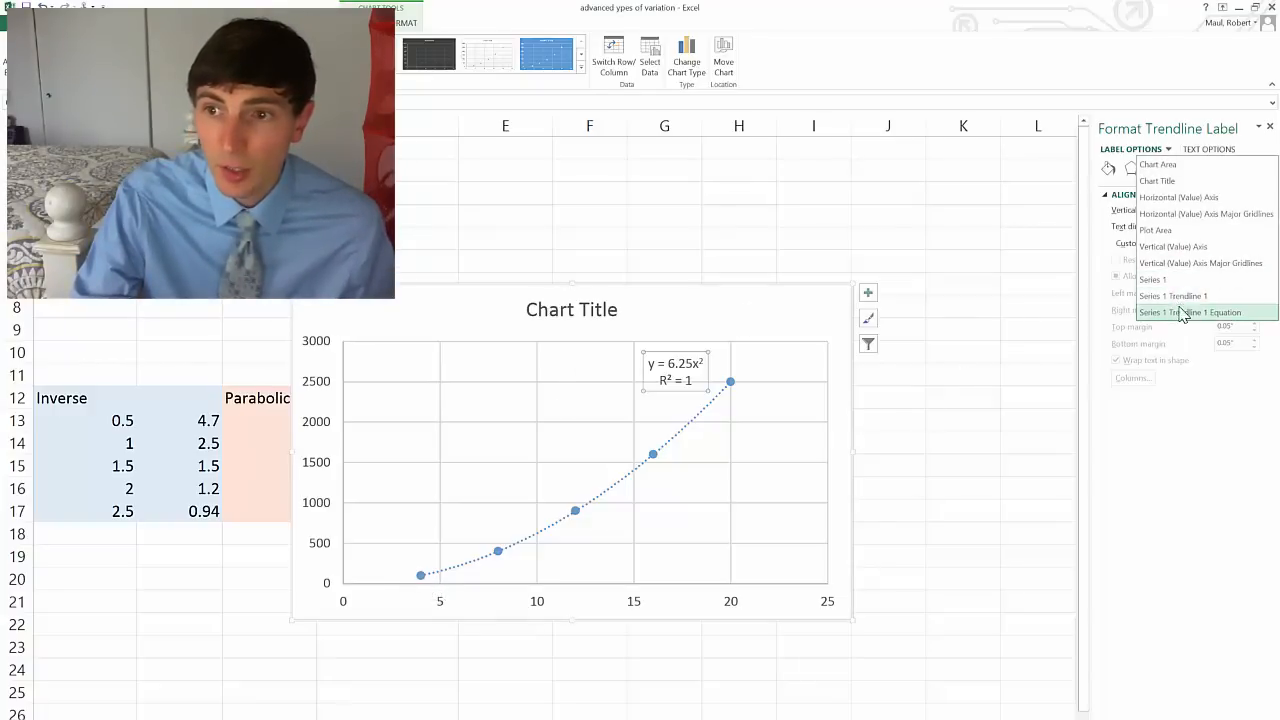
click(1192, 312)
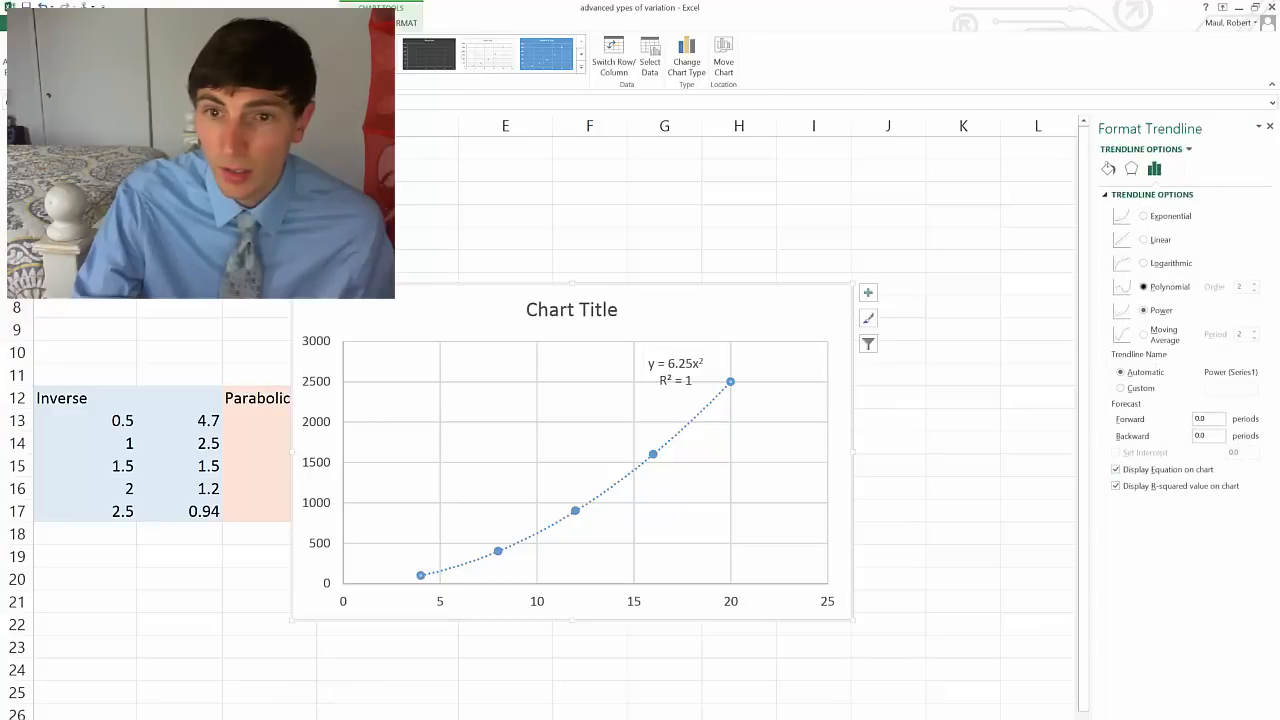
click(1144, 288)
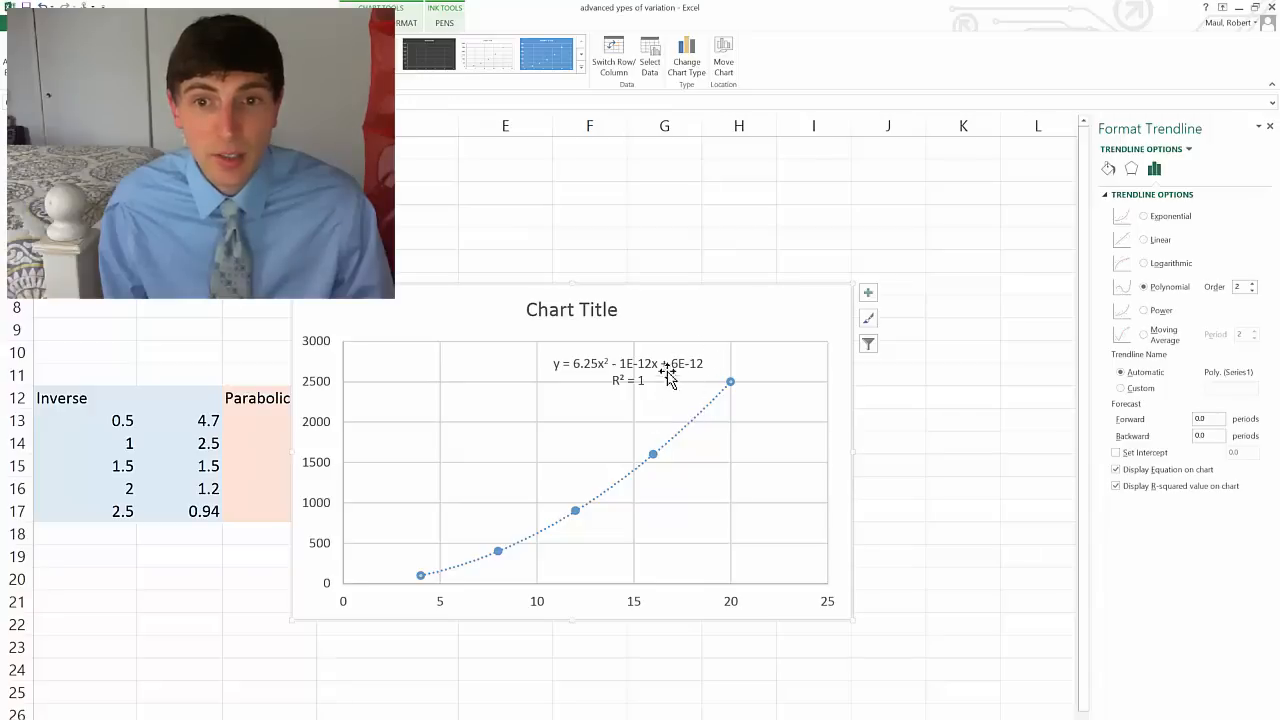
mouse_move(704, 364)
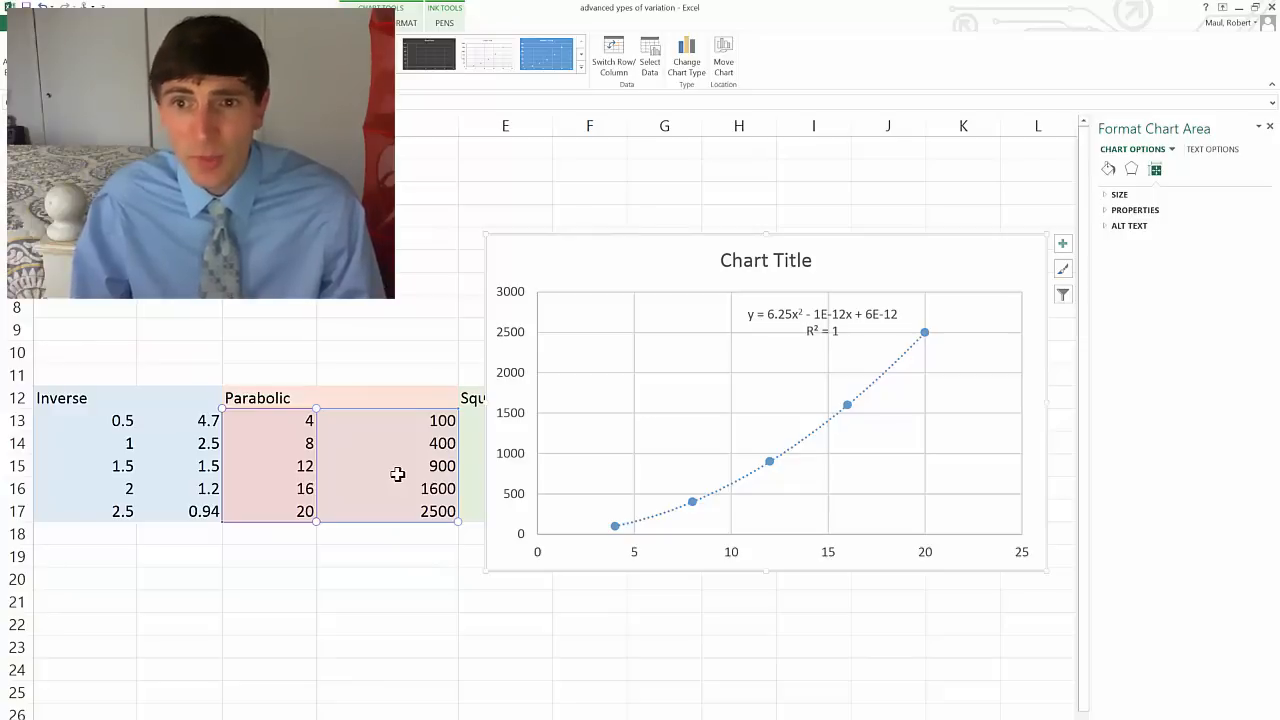
mouse_move(342, 408)
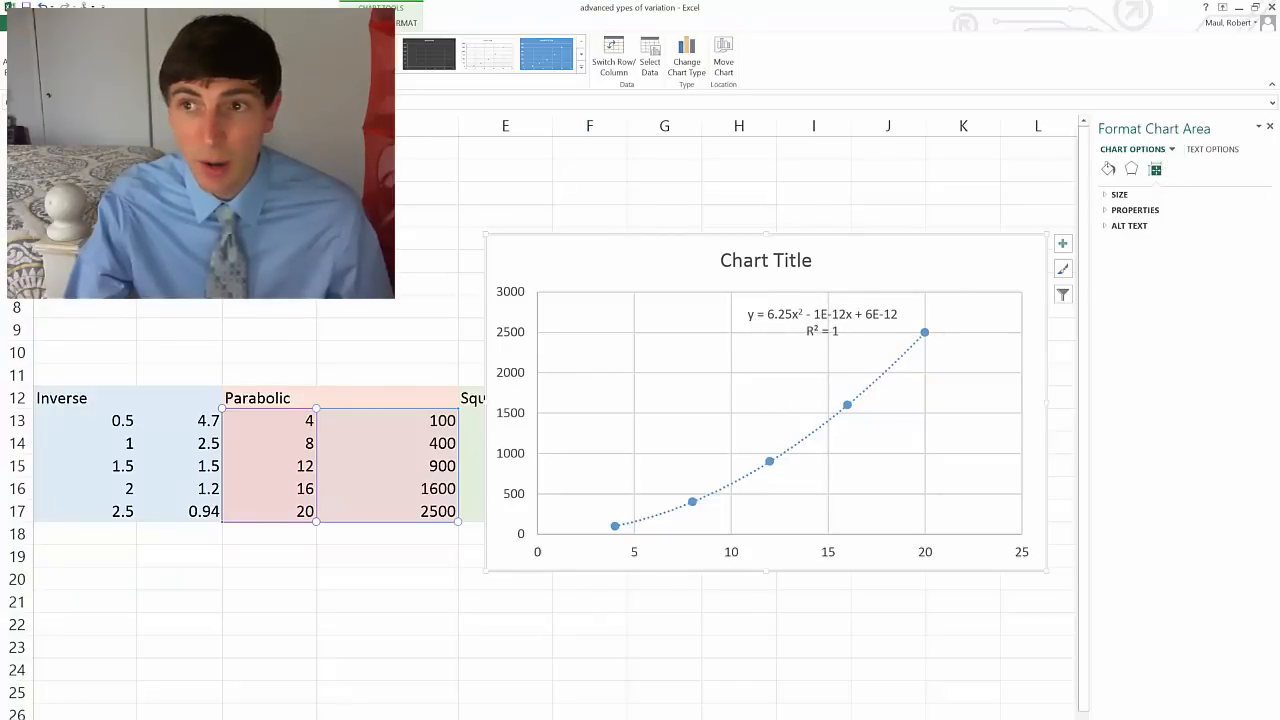
- Refit the Parabolic chart's trendline as a power curve reading y = 6.25x²
click(1136, 148)
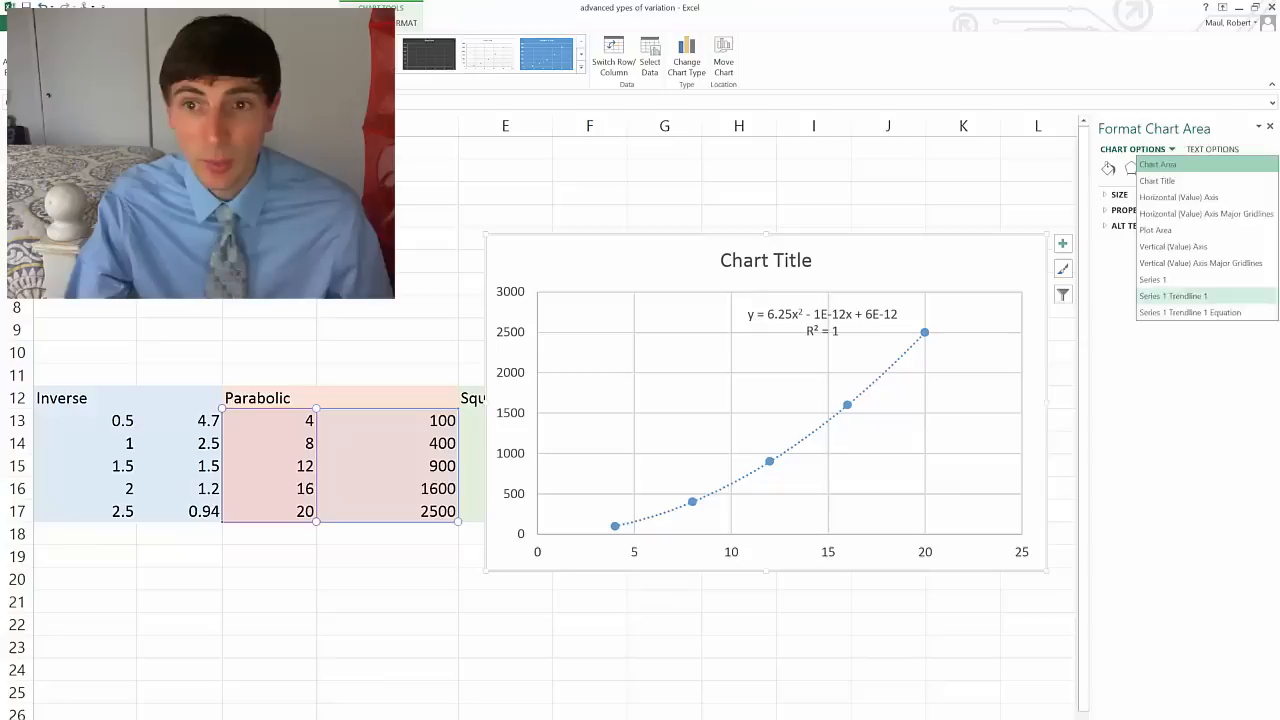
click(1172, 296)
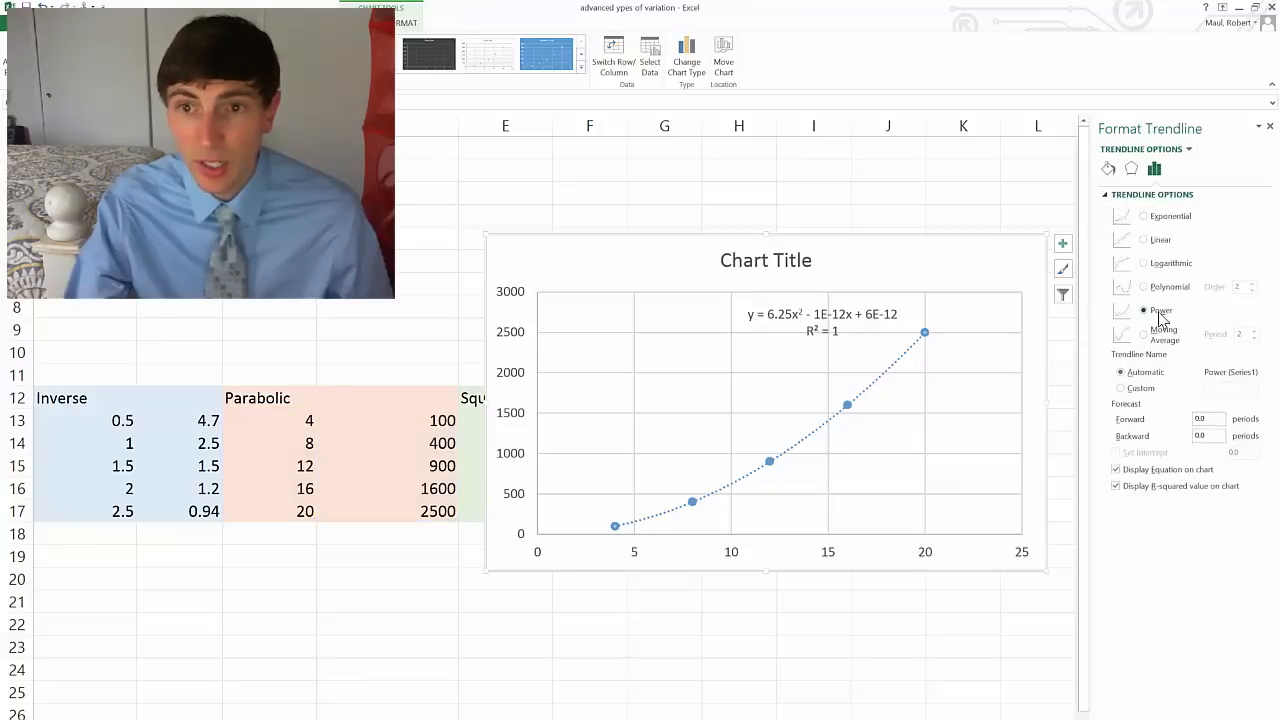
click(1144, 310)
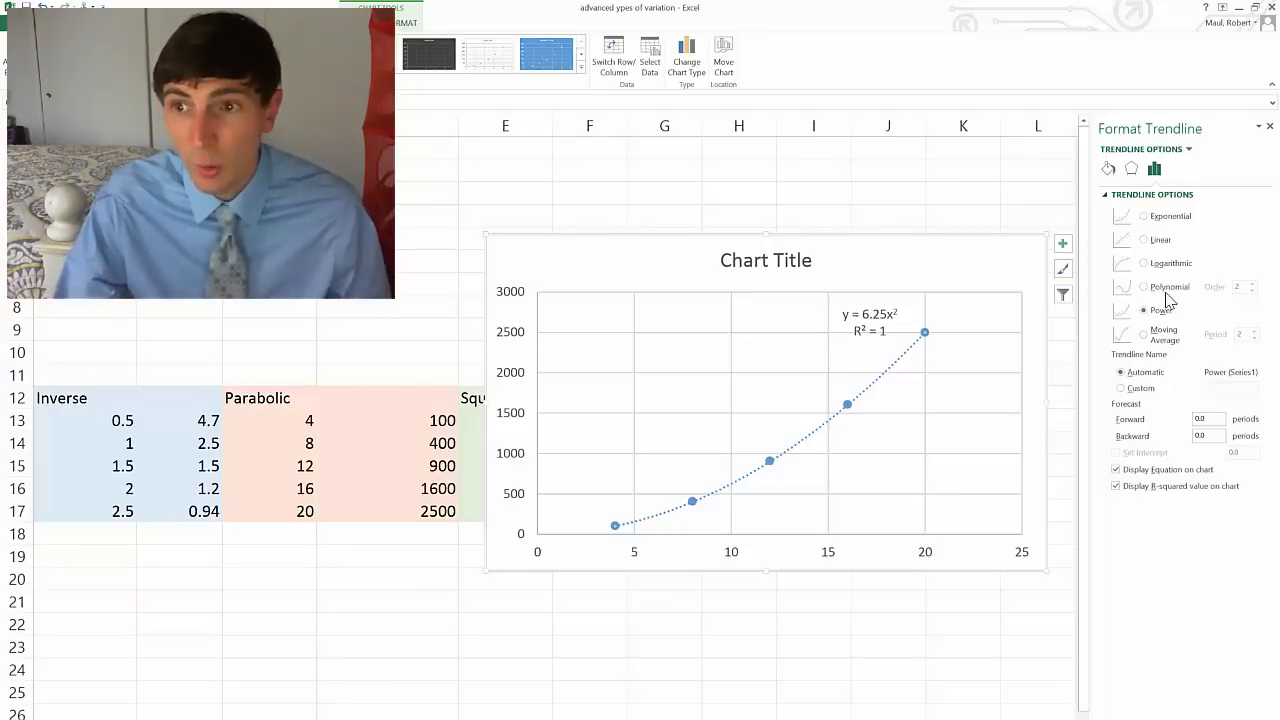
click(1144, 288)
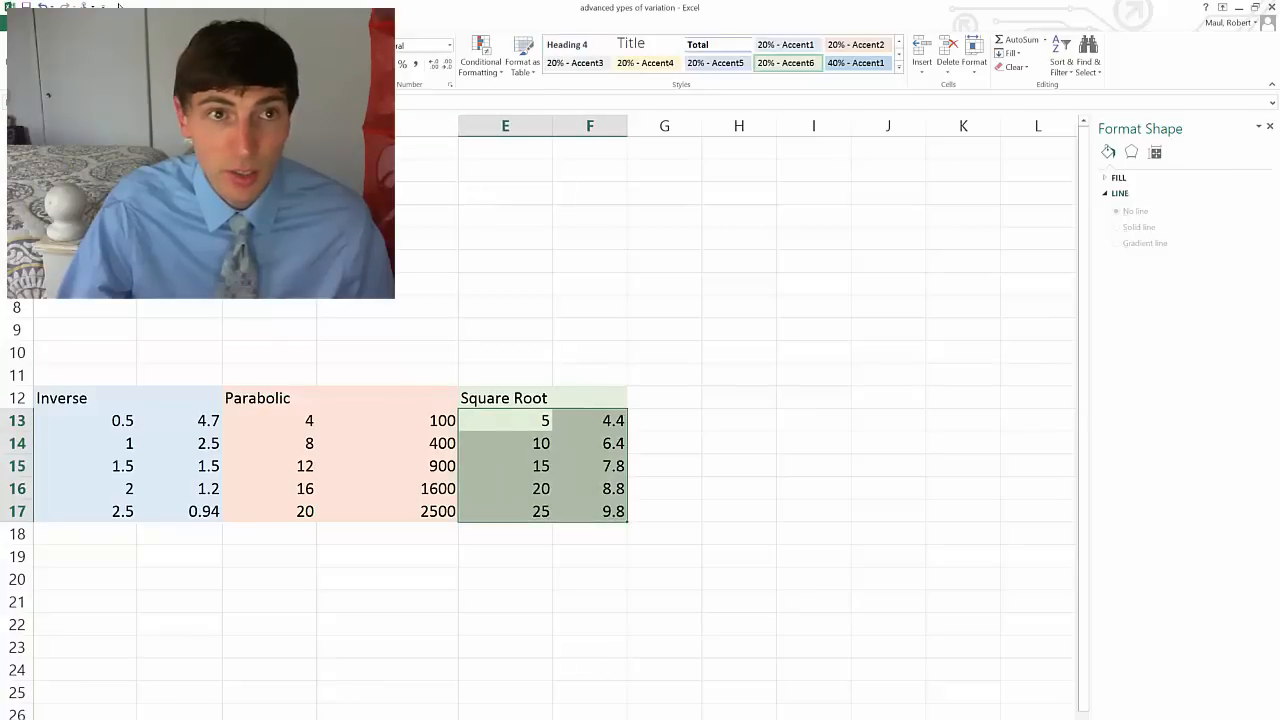
- Add a trendline to the square-root scatter with its equation and R² displayed
click(488, 48)
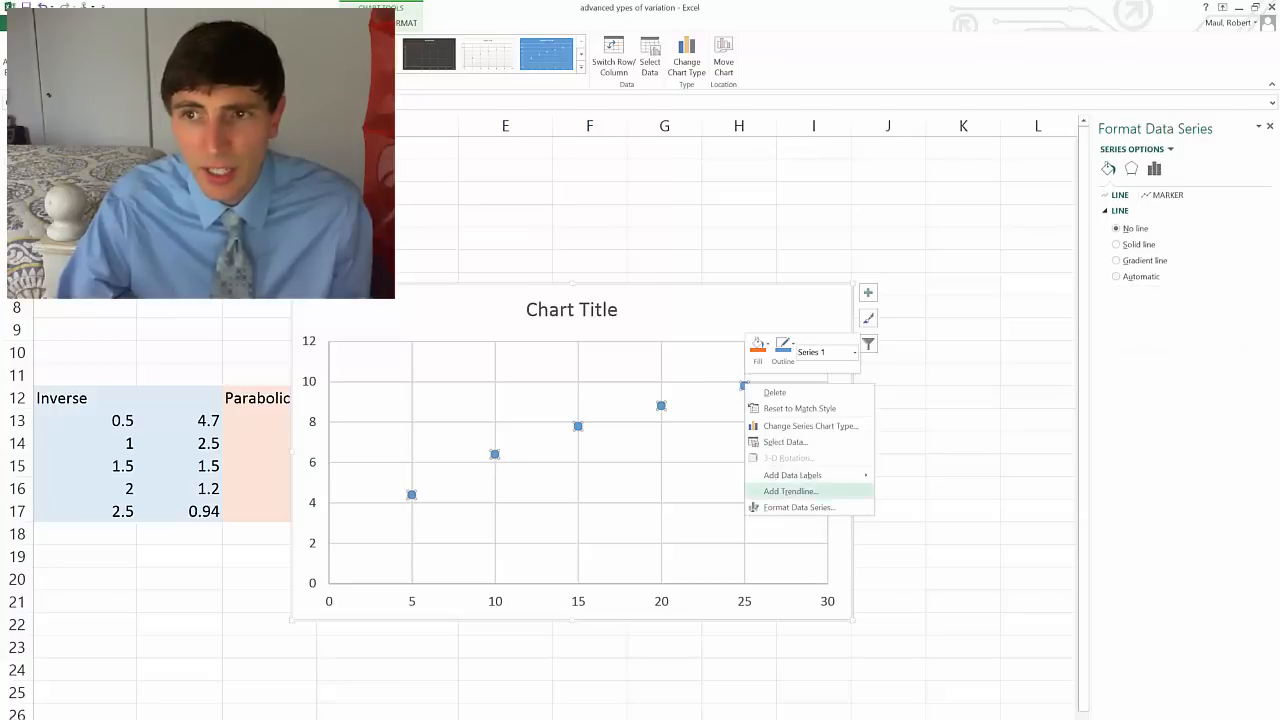
click(790, 492)
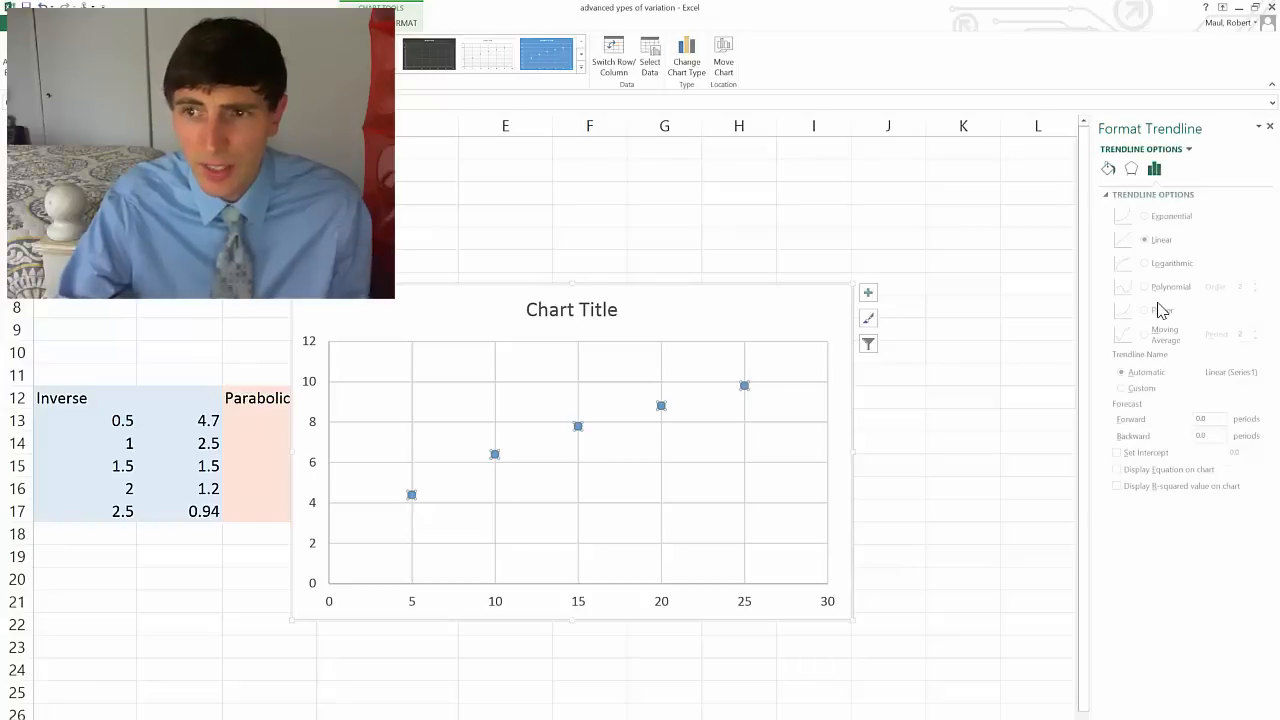
click(1116, 468)
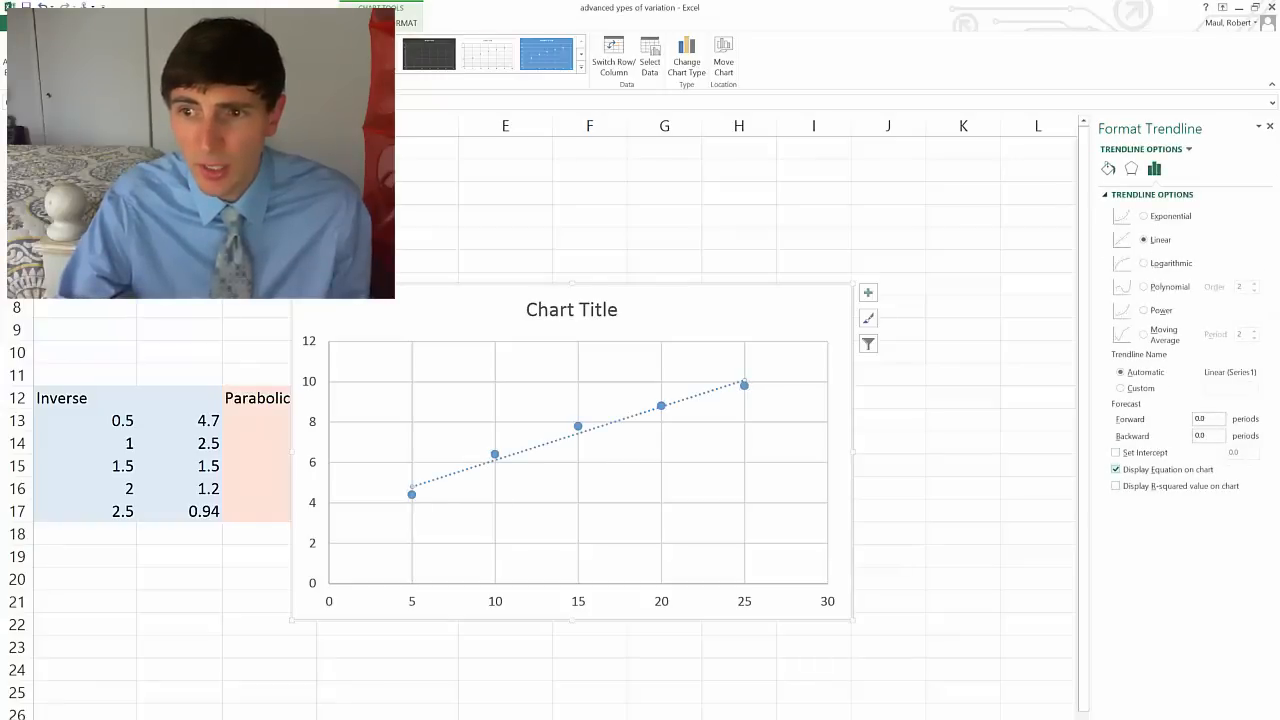
click(1116, 486)
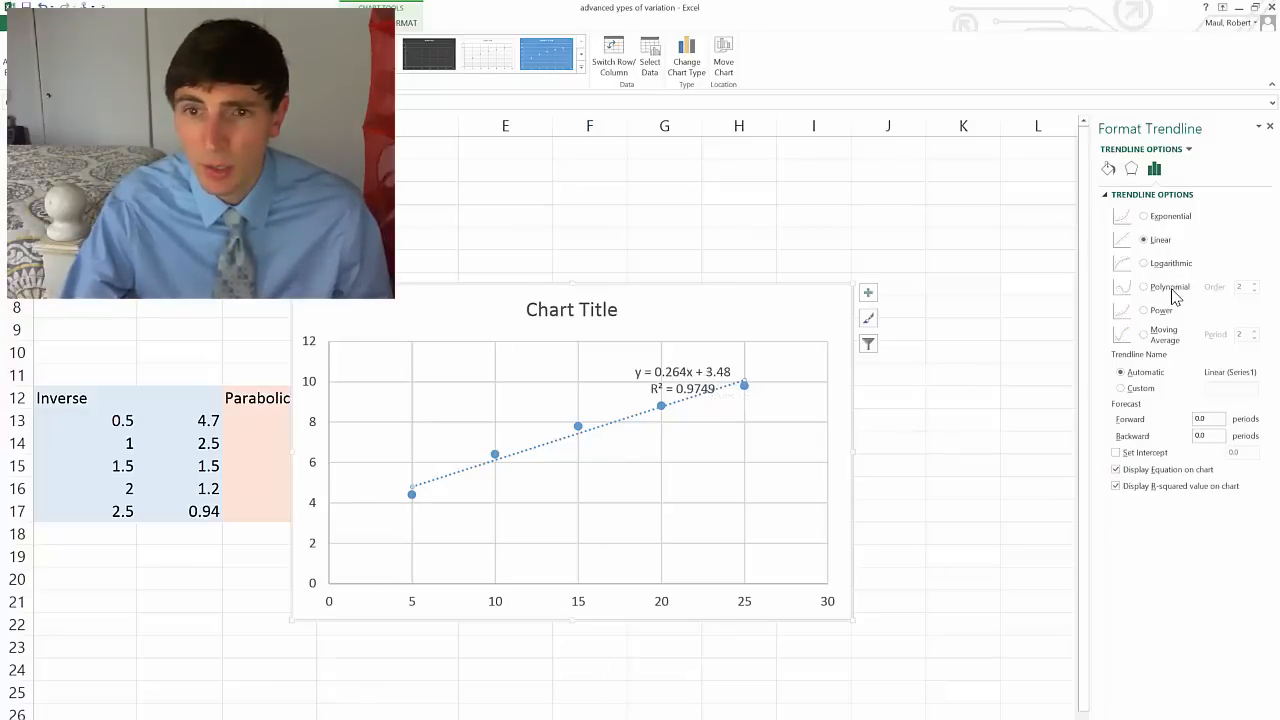
click(1144, 288)
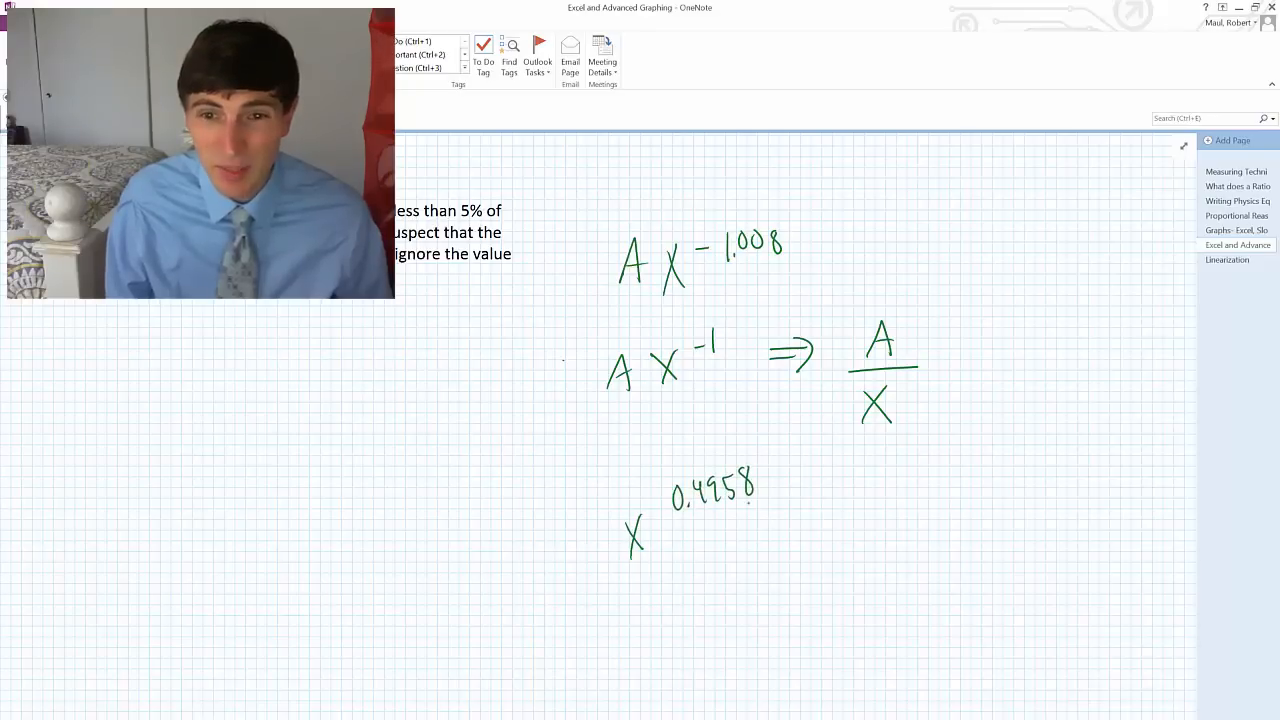
- Leave the x^0.4958 note and return to the Excel variation data sheet
click(654, 620)
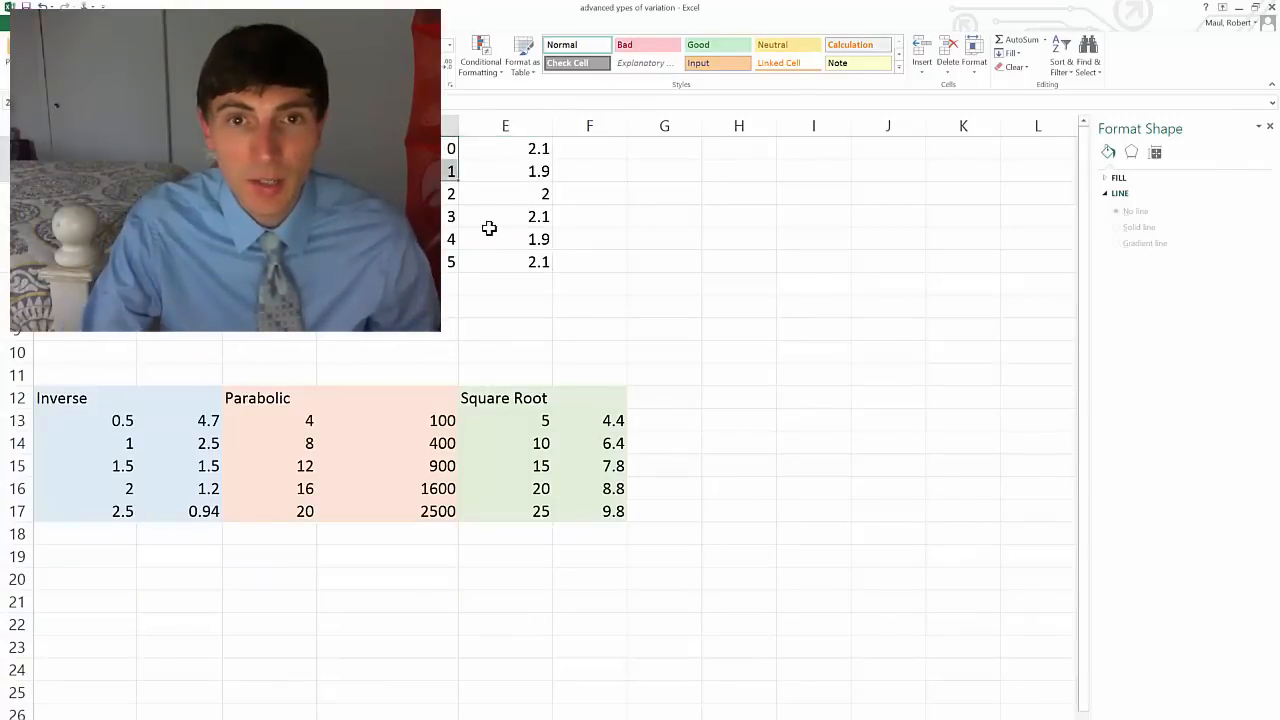
- Insert a markers-only scatter chart of the six values near 2.0 against 0–5
click(470, 8)
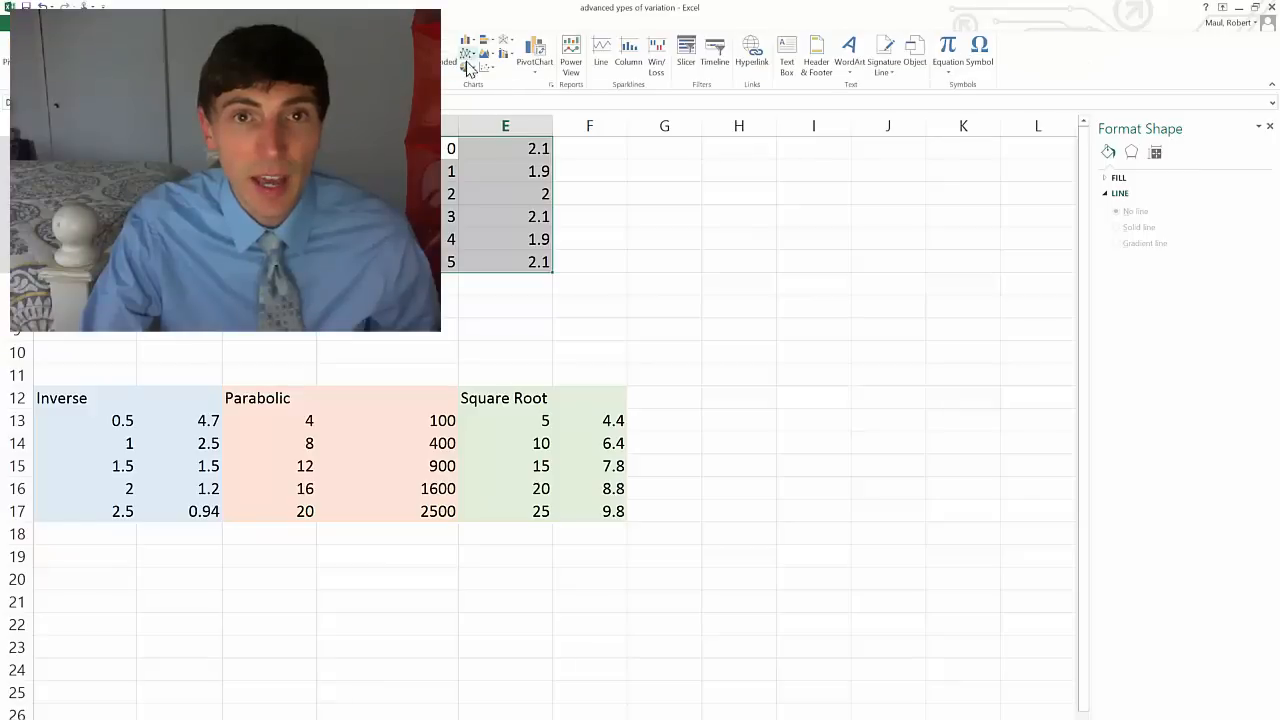
click(484, 52)
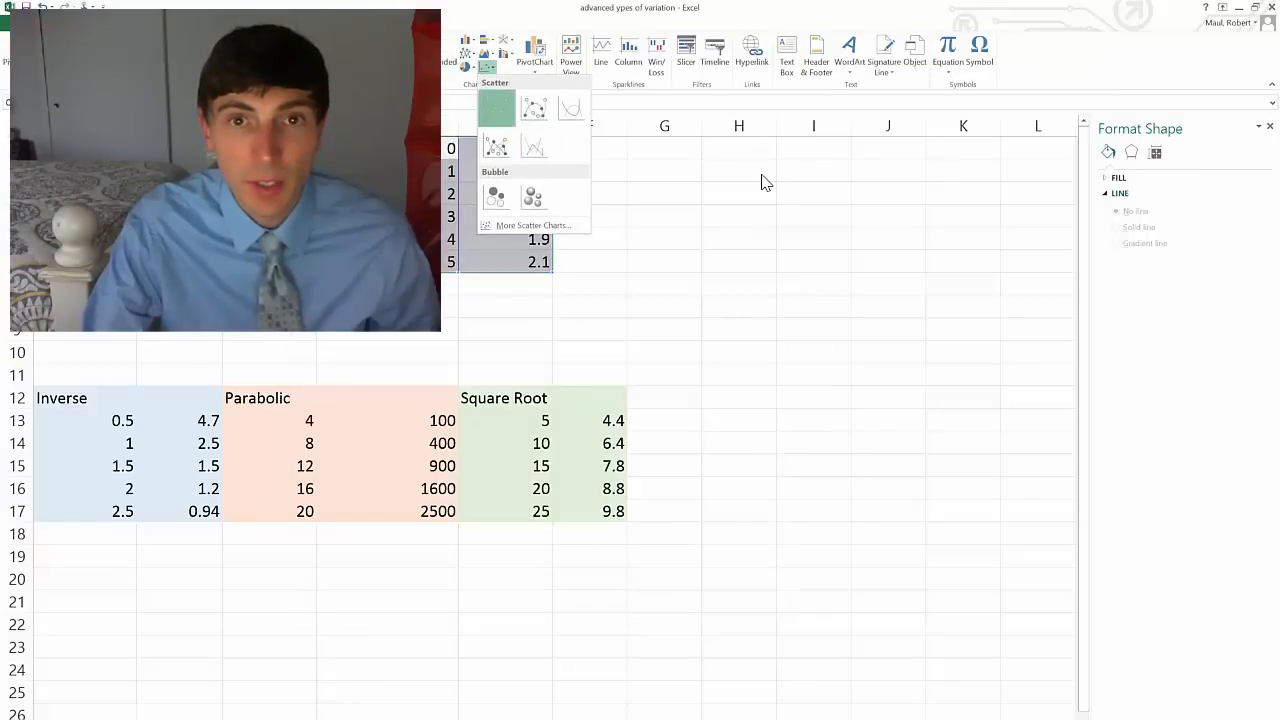
click(496, 108)
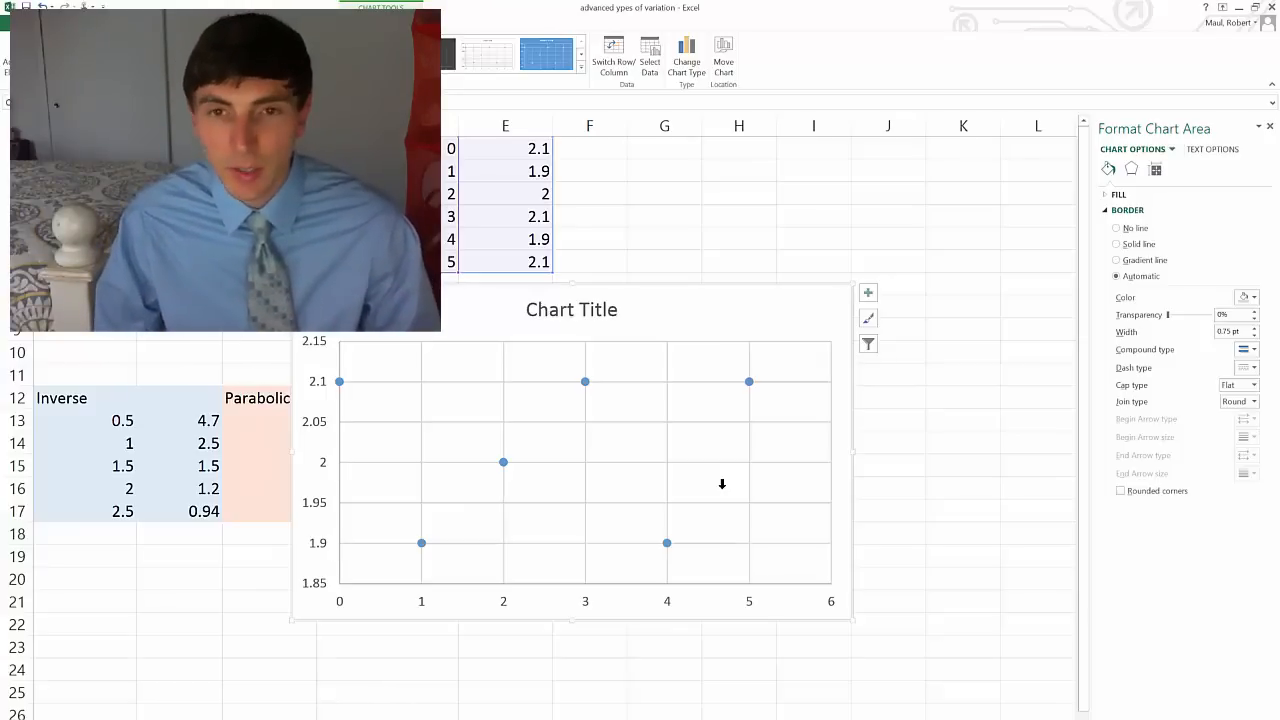
mouse_move(654, 486)
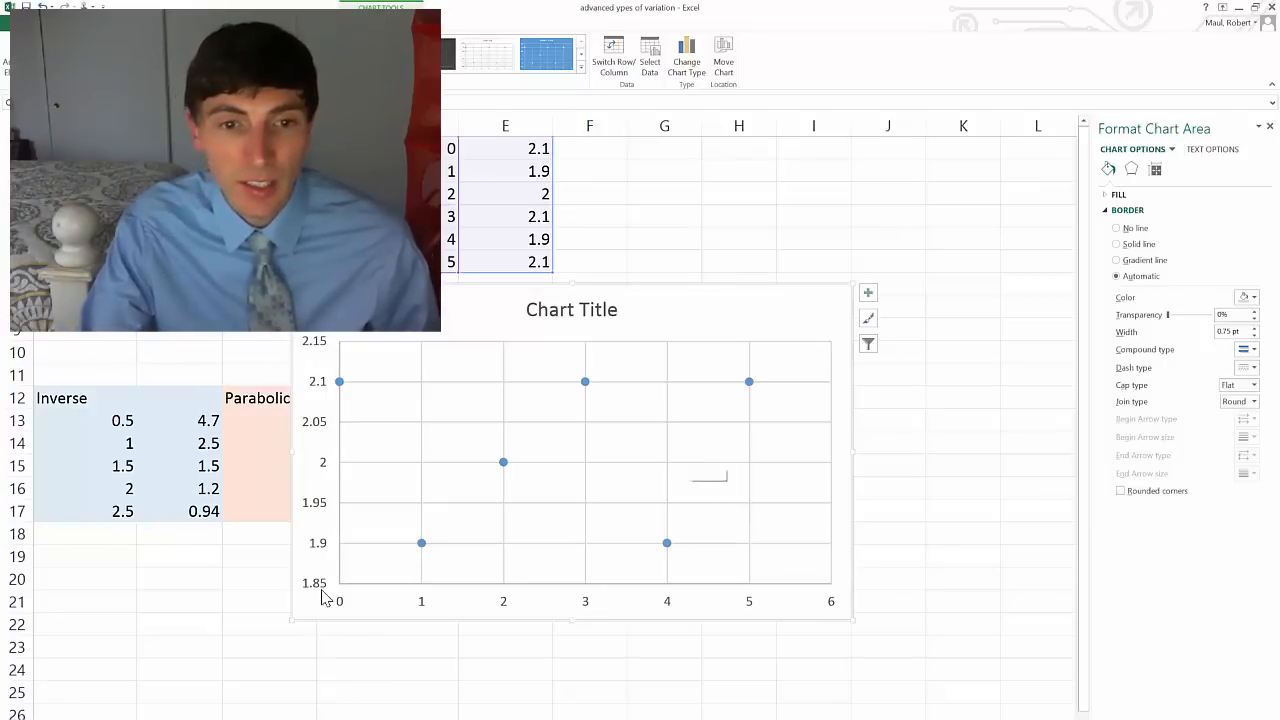
mouse_move(320, 596)
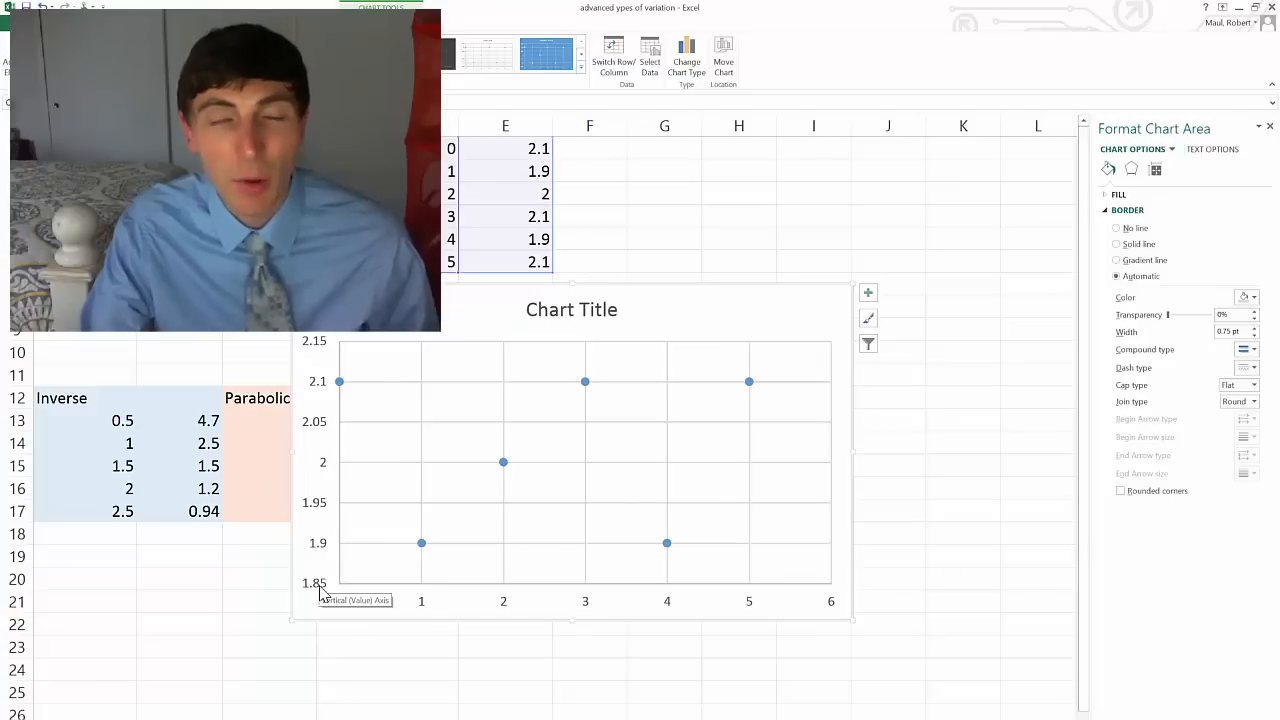
mouse_move(348, 550)
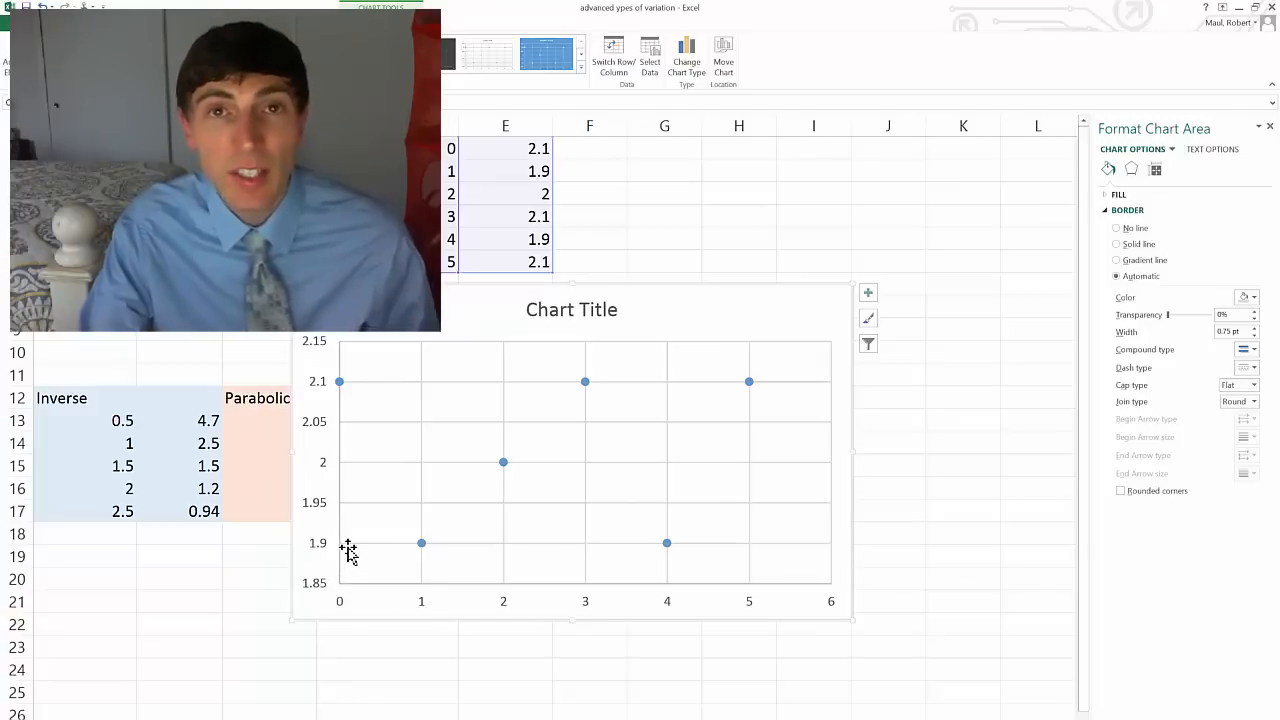
mouse_move(374, 518)
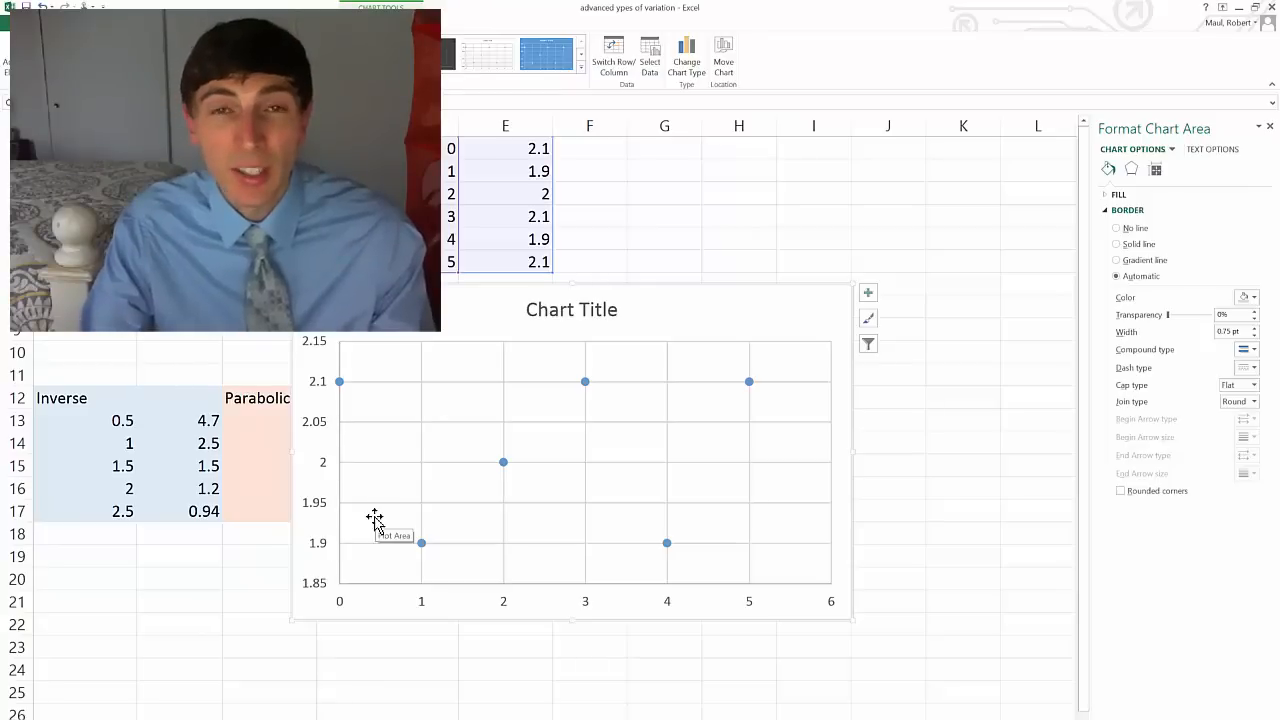
mouse_move(462, 482)
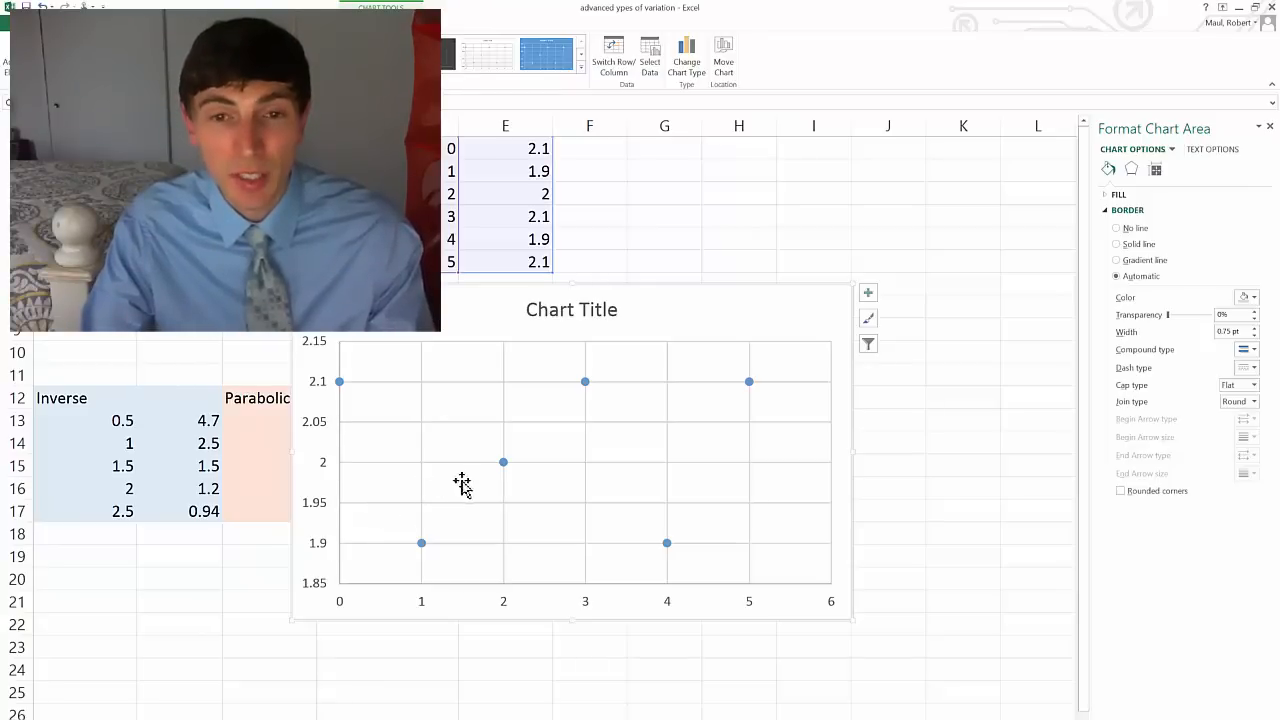
mouse_move(508, 472)
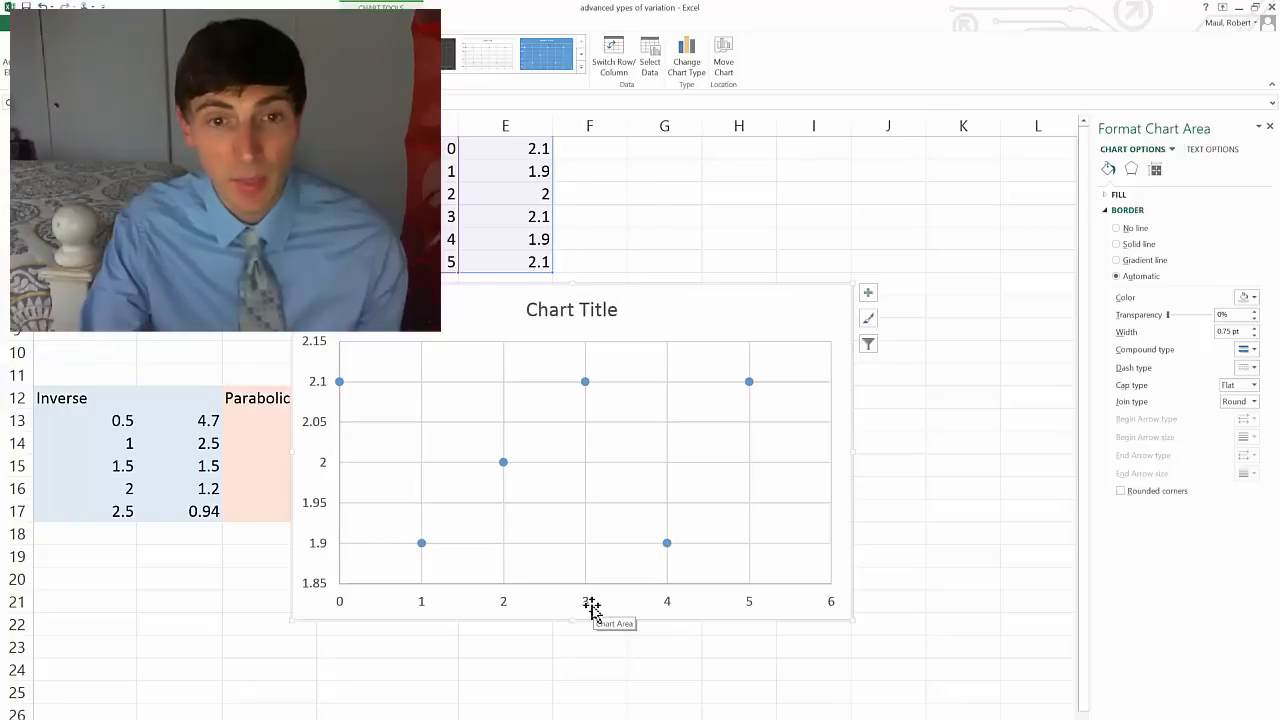
mouse_move(360, 588)
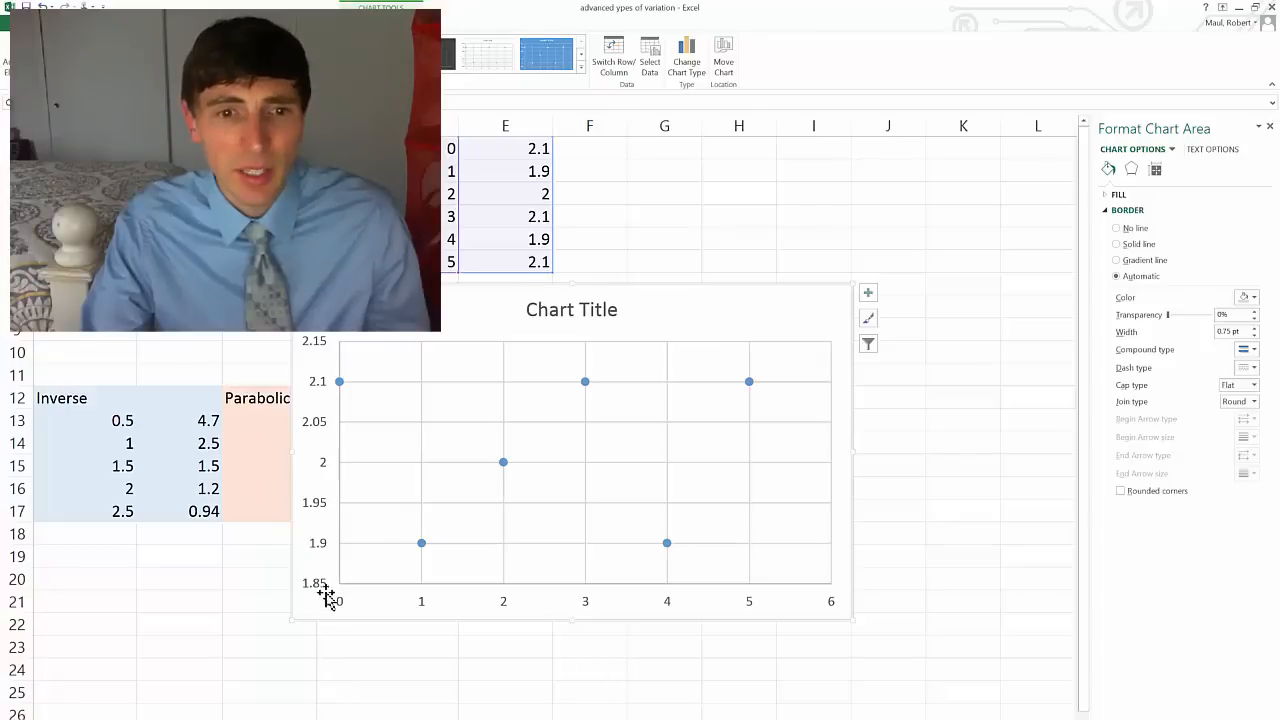
- Start the vertical axis at 0 and show the linear trendline equation y = 0.0029x + 2.0095
right_click(316, 596)
text(0)
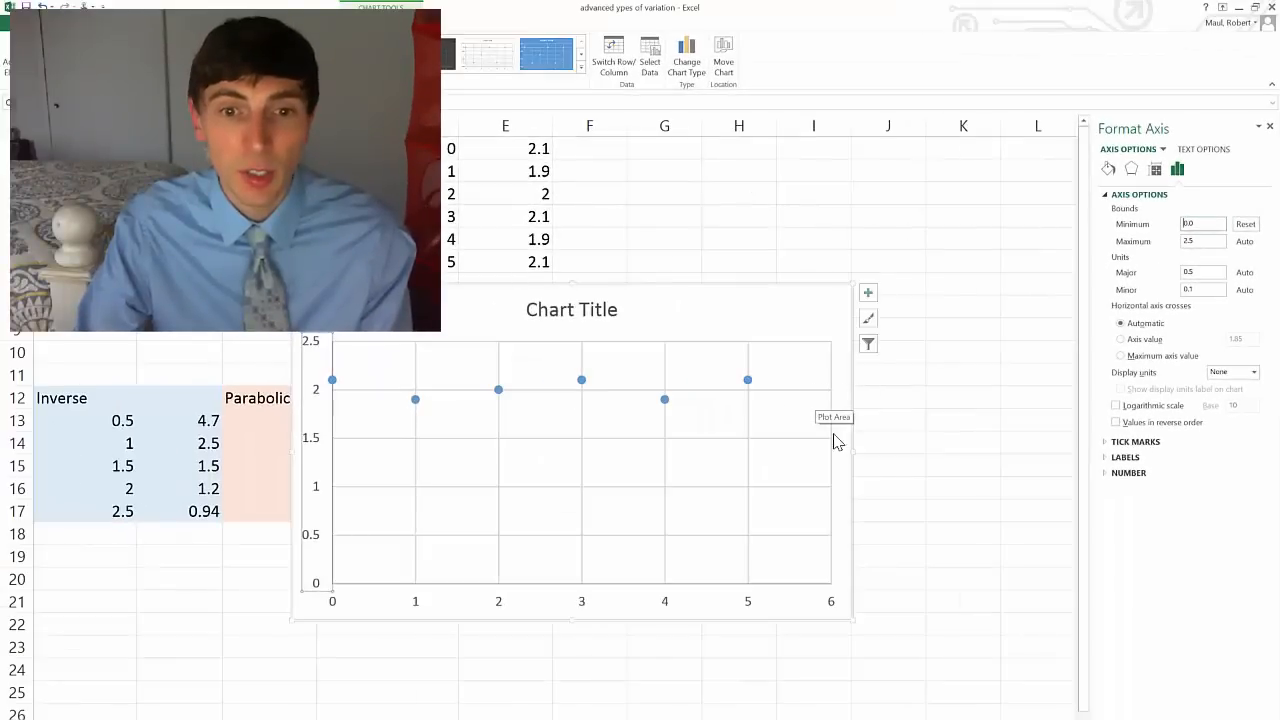
mouse_move(900, 342)
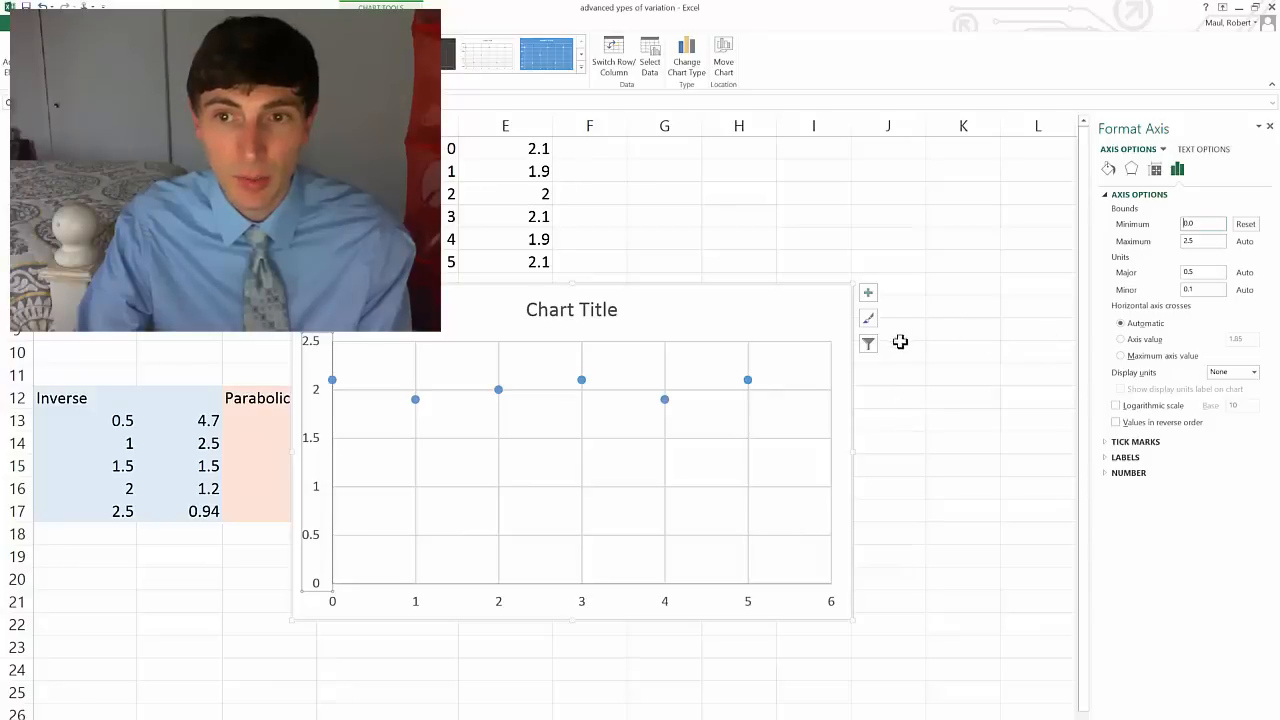
mouse_move(752, 392)
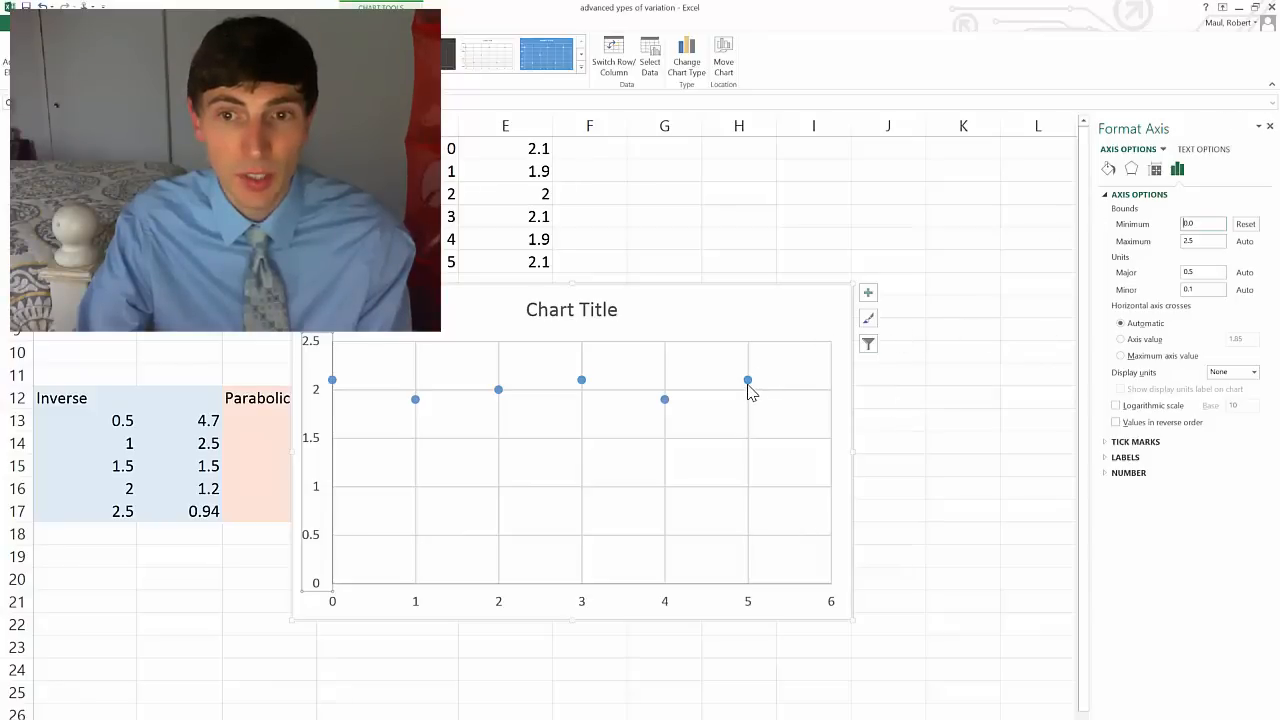
mouse_move(748, 380)
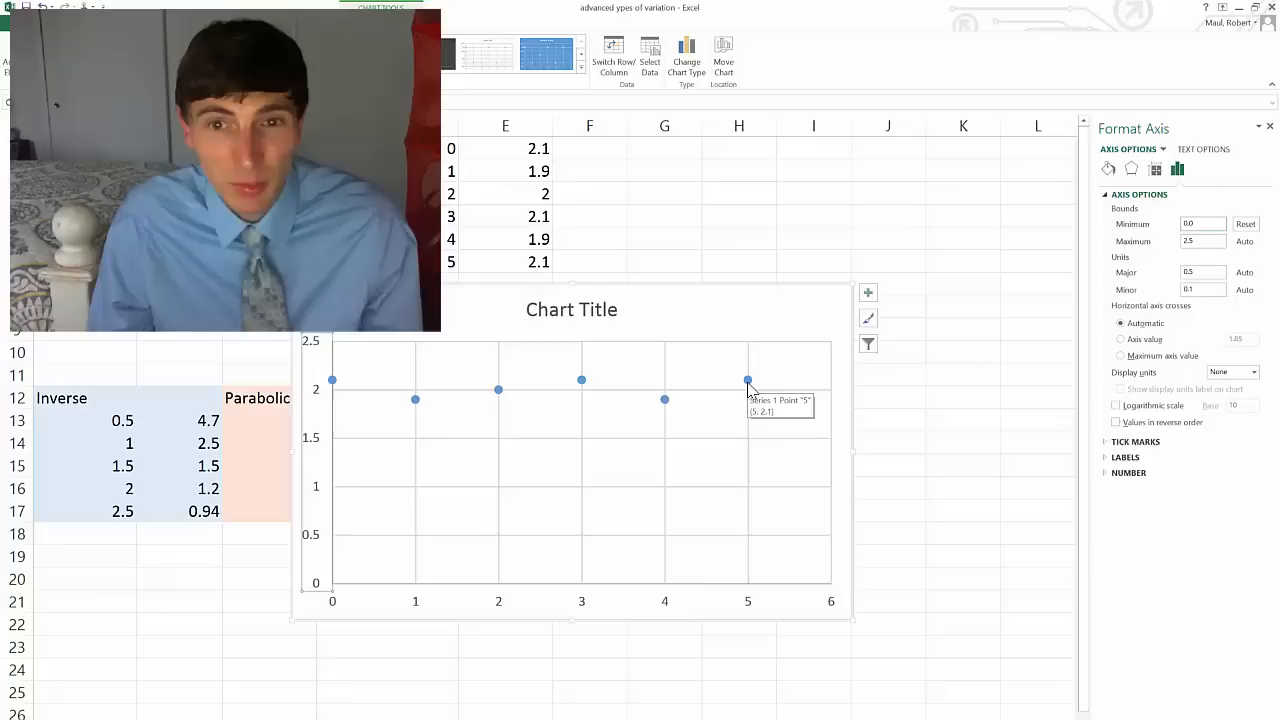
mouse_move(668, 296)
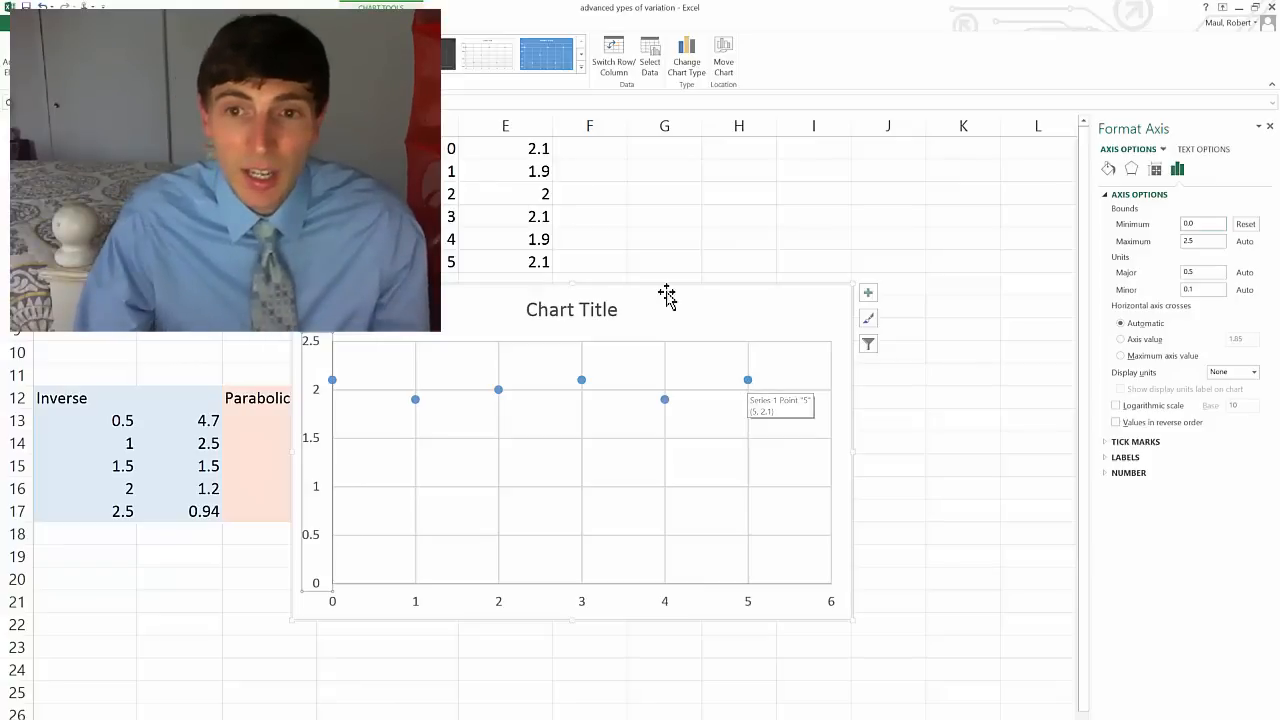
mouse_move(876, 584)
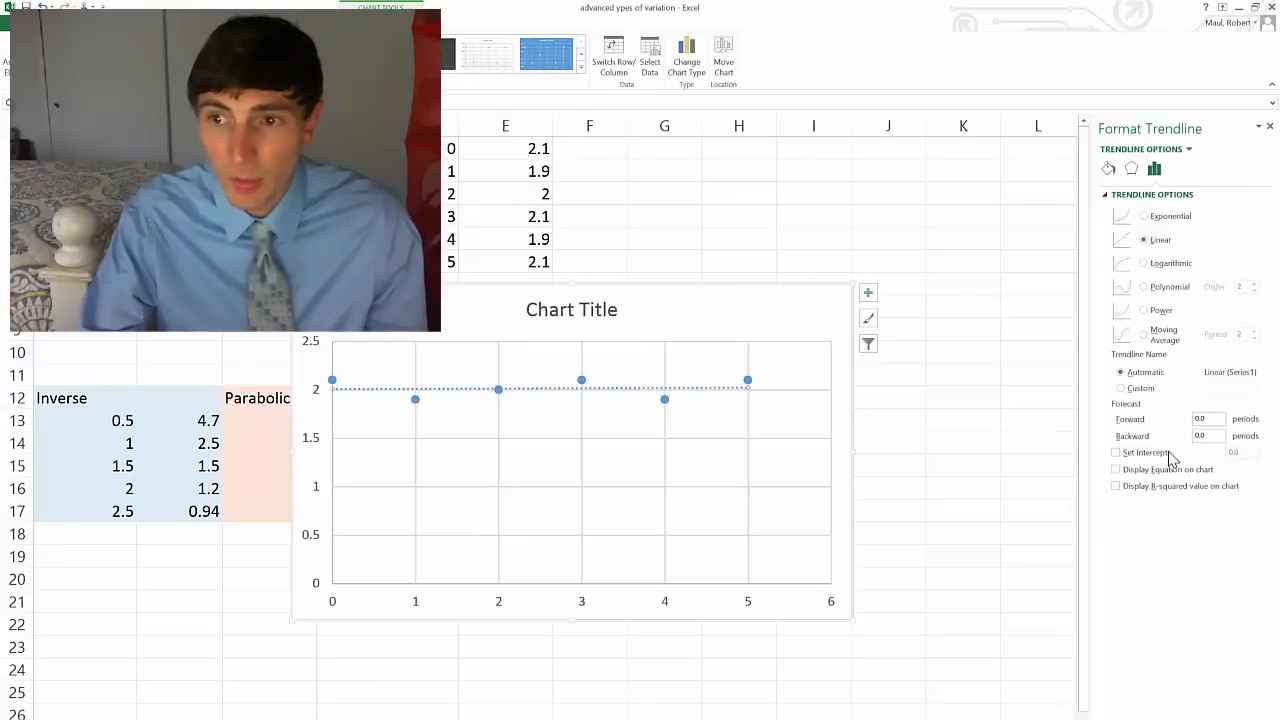
click(1116, 468)
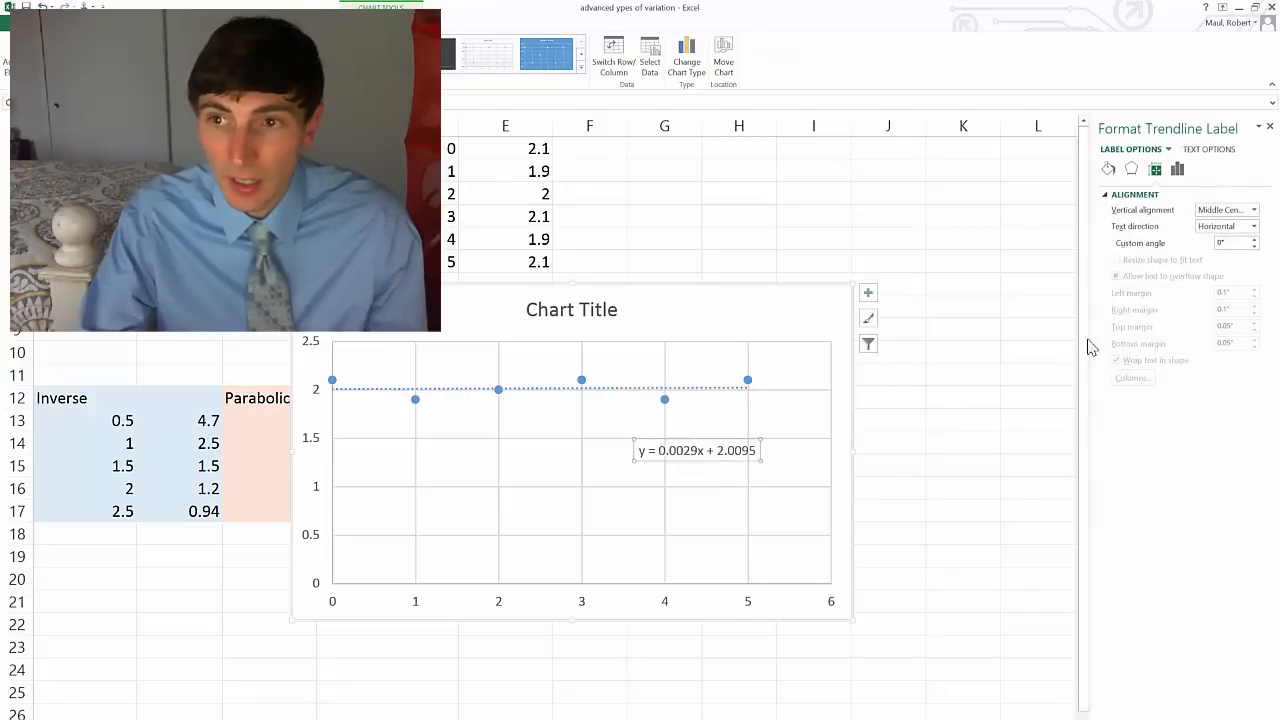
click(1168, 148)
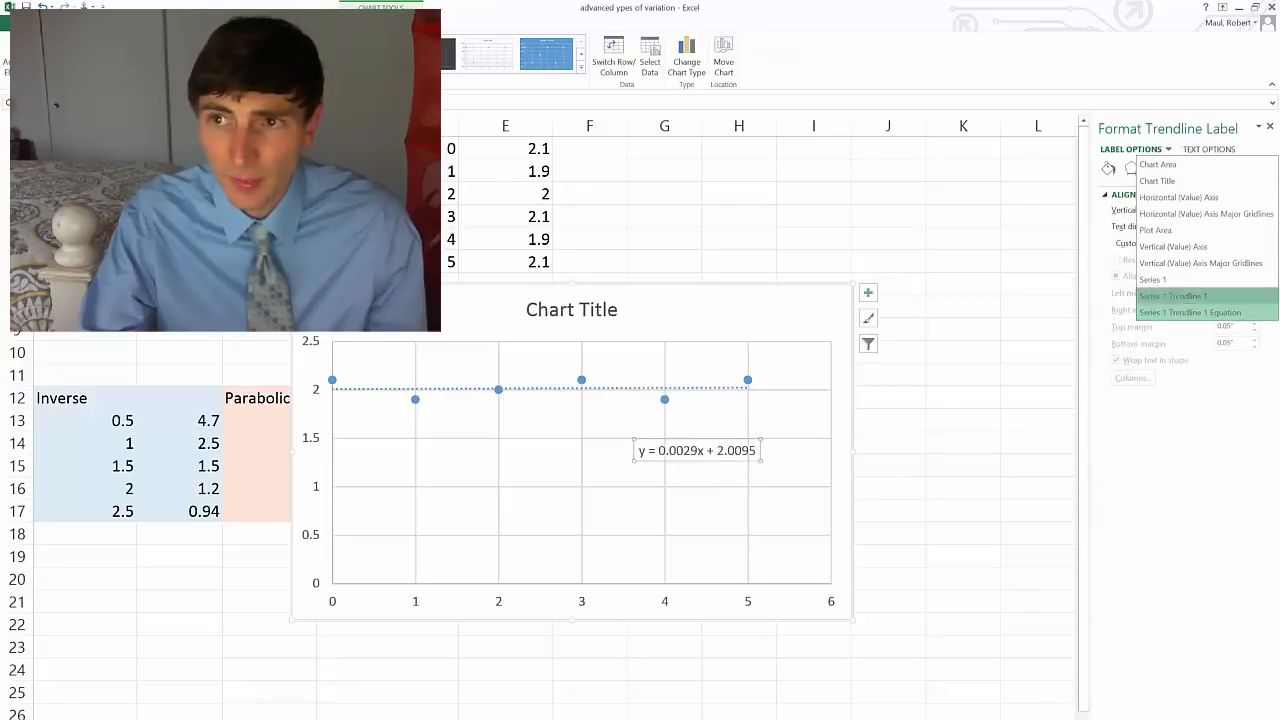